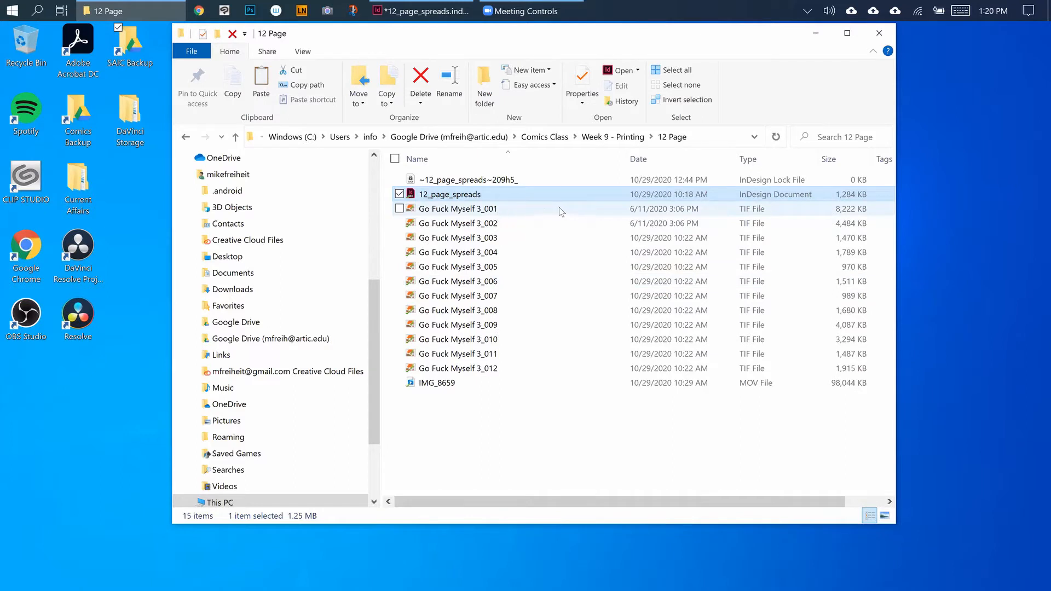
pyautogui.moveTo(504, 209)
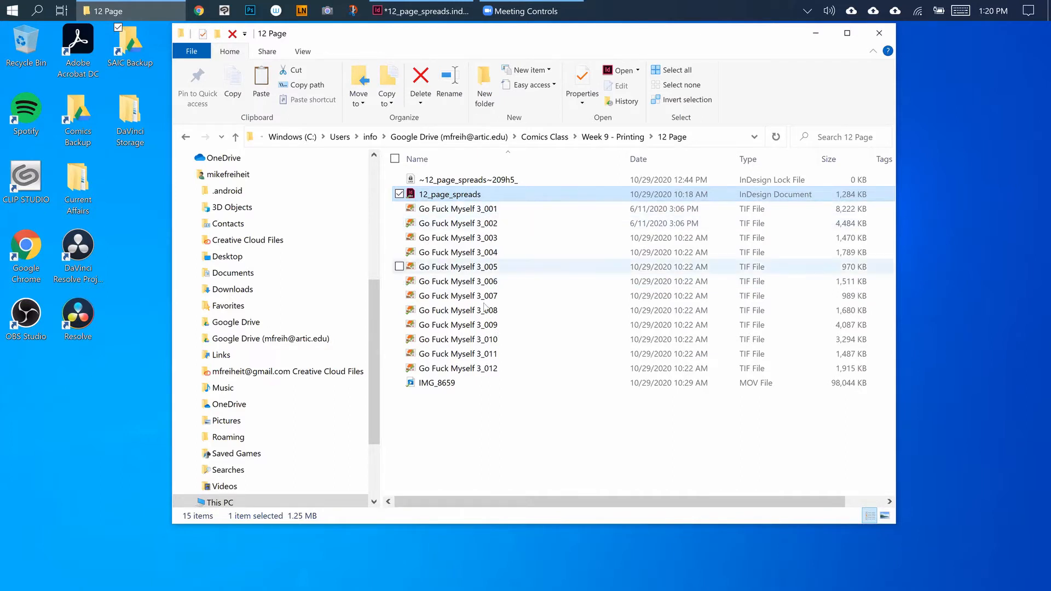
pyautogui.moveTo(457, 205)
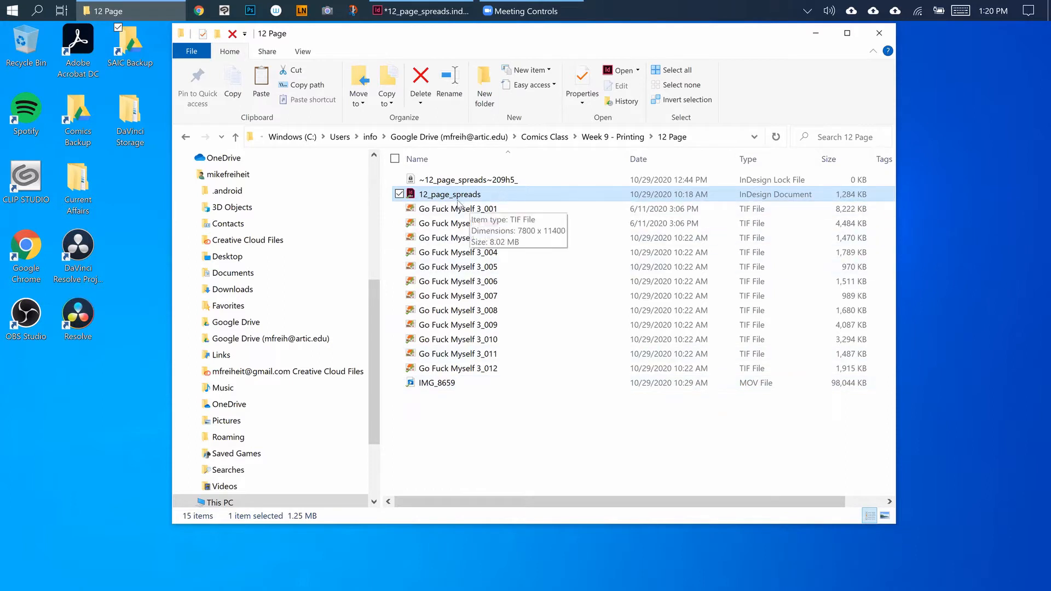
pyautogui.moveTo(476, 197)
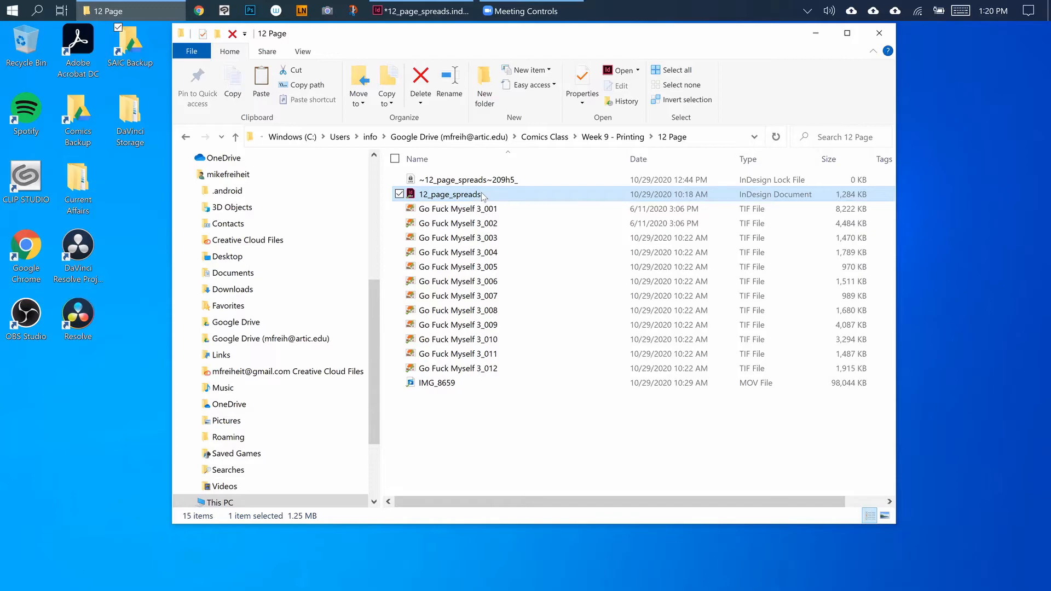
# Step: Open the 12_page_spreads InDesign document from the 12 Page folder
pyautogui.doubleClick(449, 195)
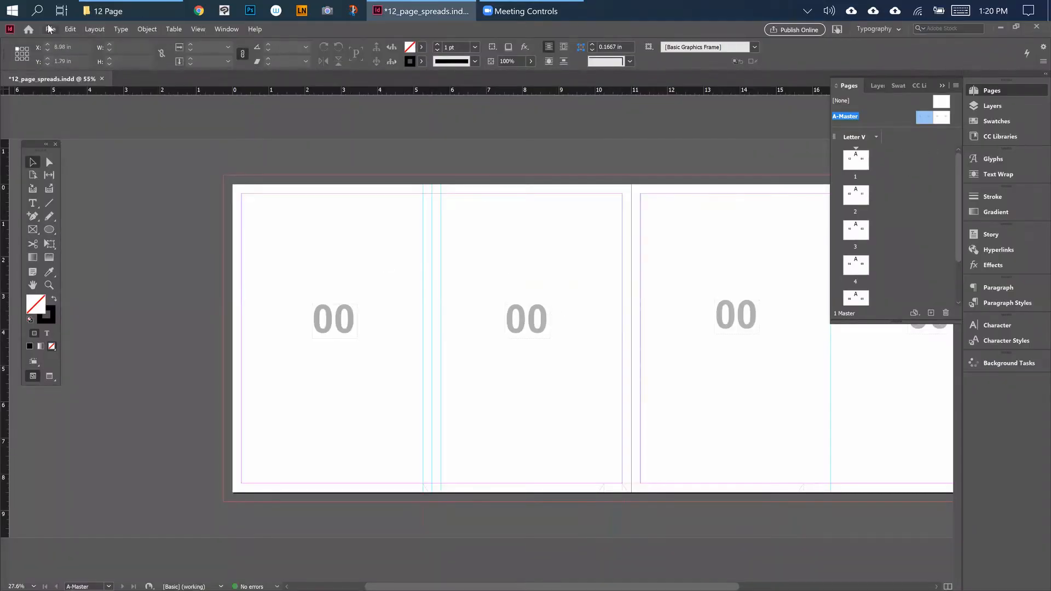
# Step: In Document Setup, set 6 pages and confirm 11 × 8.5 in with 0.25 in bleed
pyautogui.click(51, 29)
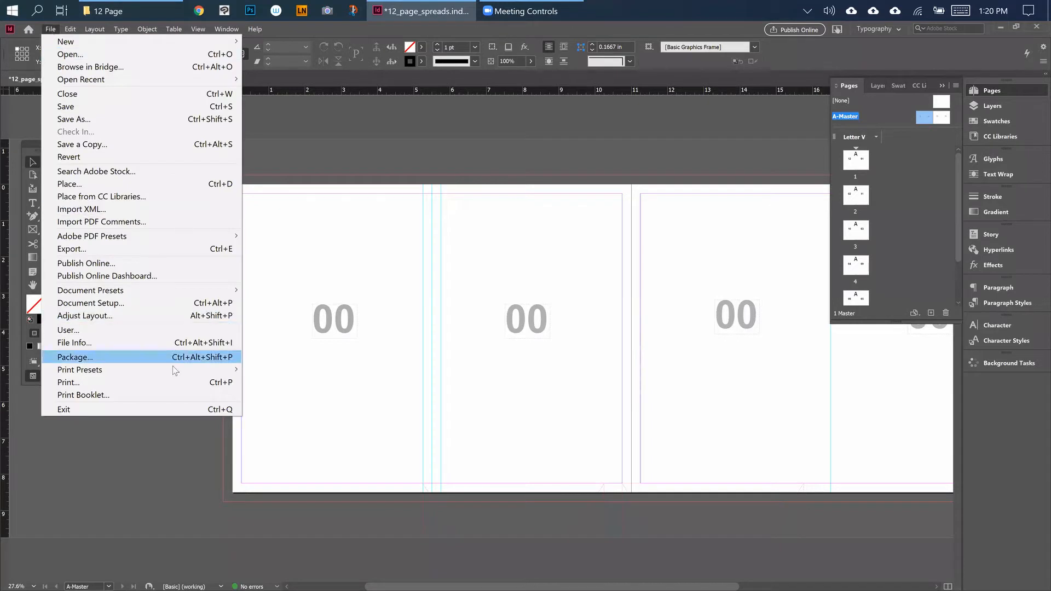
pyautogui.moveTo(90, 290)
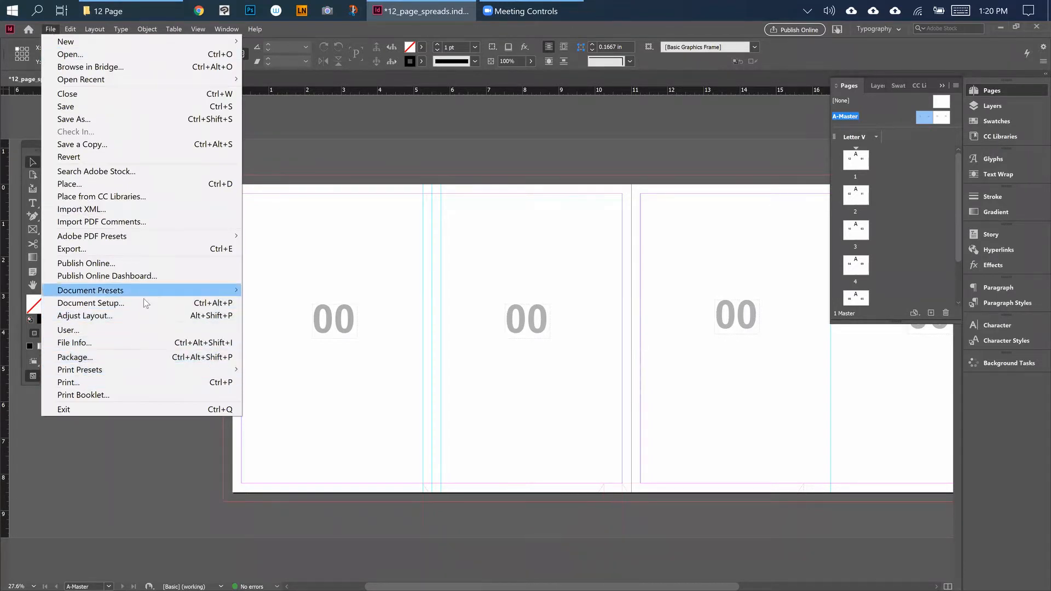
pyautogui.click(90, 303)
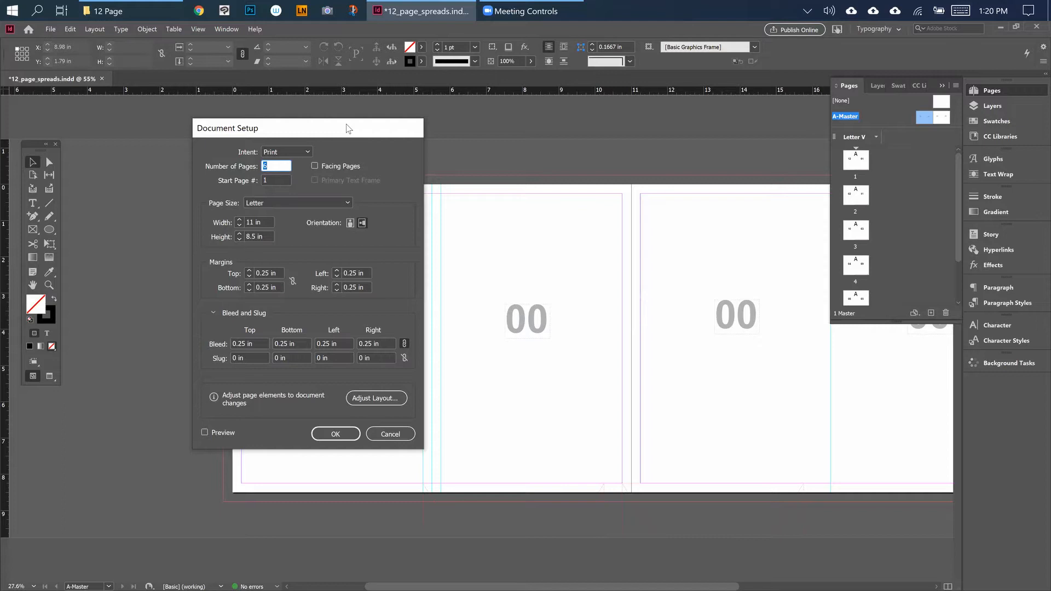
pyautogui.moveTo(341, 128)
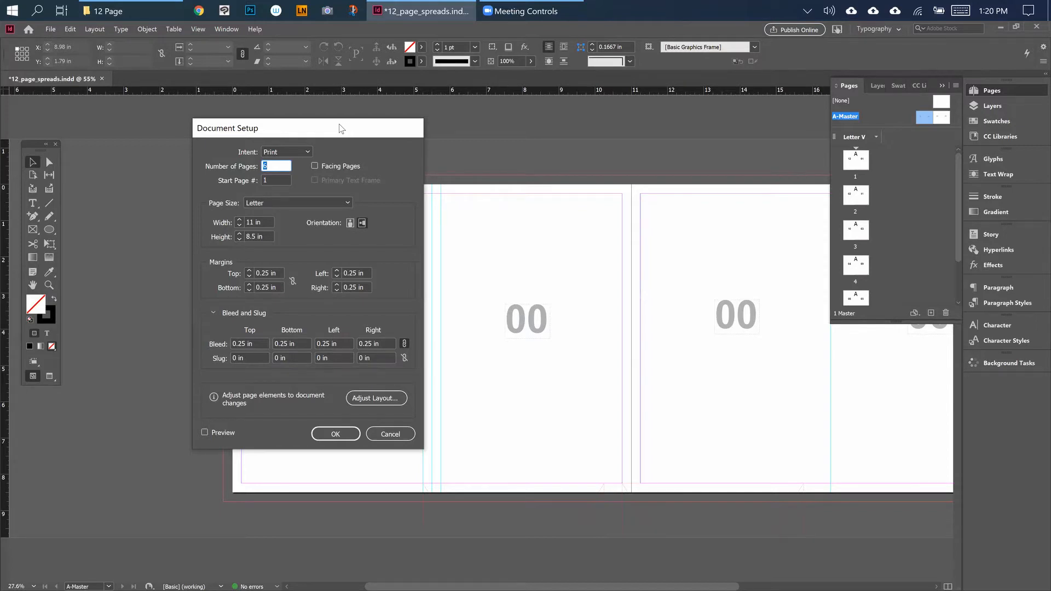
pyautogui.moveTo(321, 130)
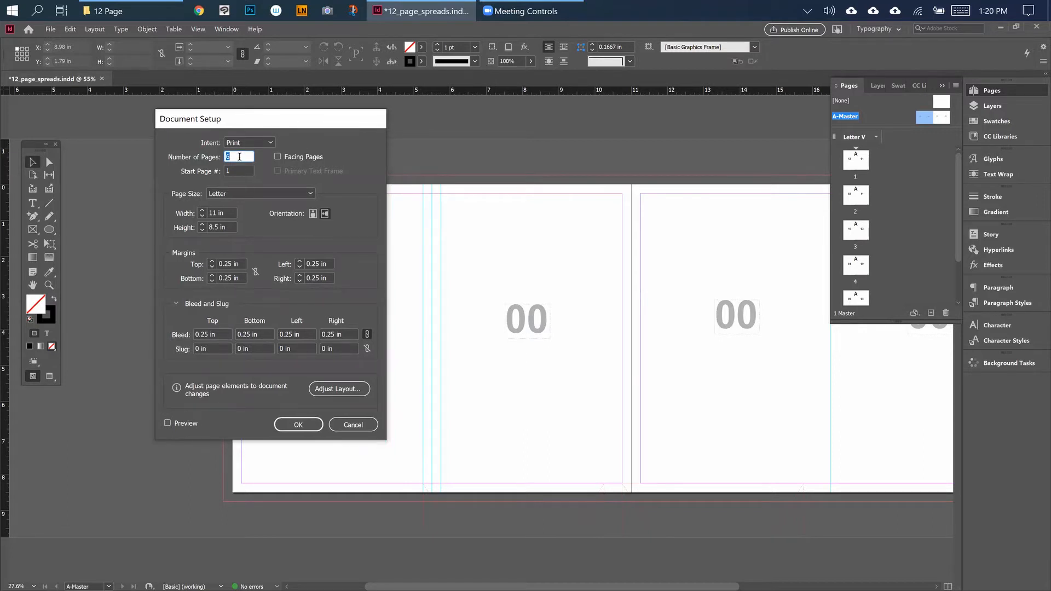
pyautogui.write('6')
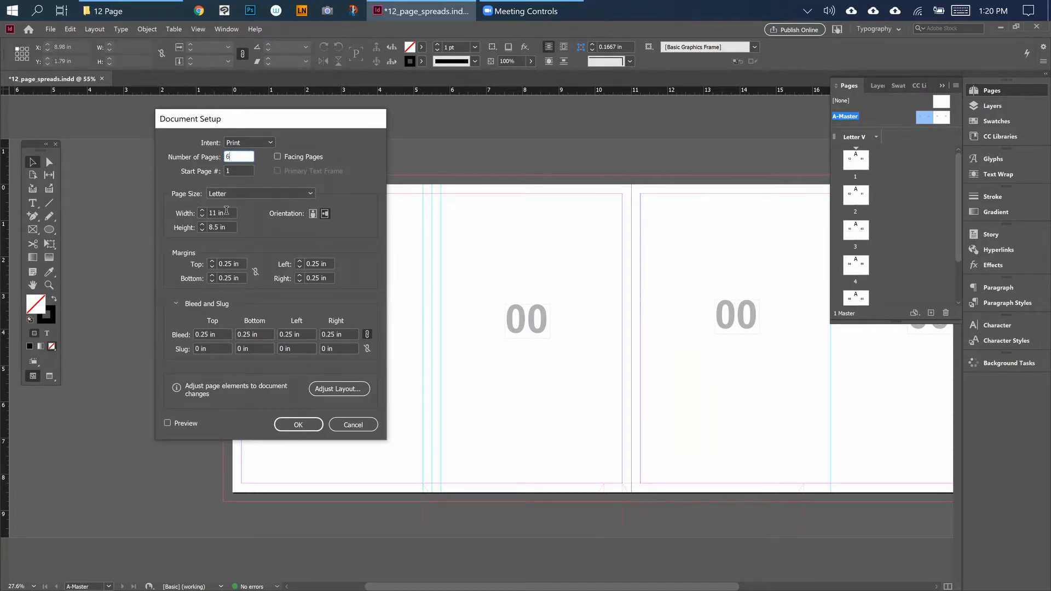
pyautogui.moveTo(240, 233)
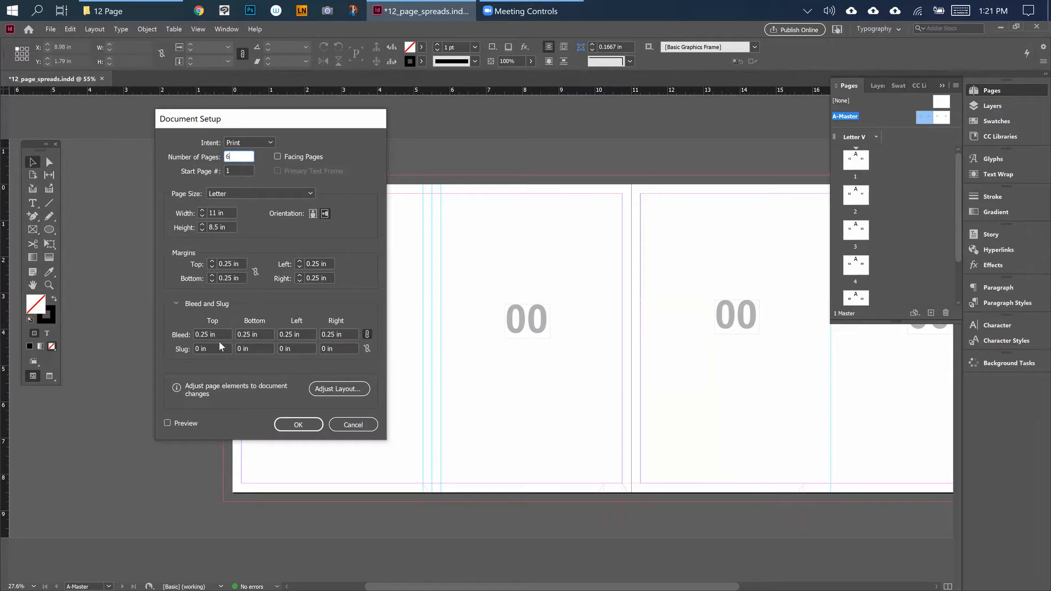
pyautogui.moveTo(222, 337)
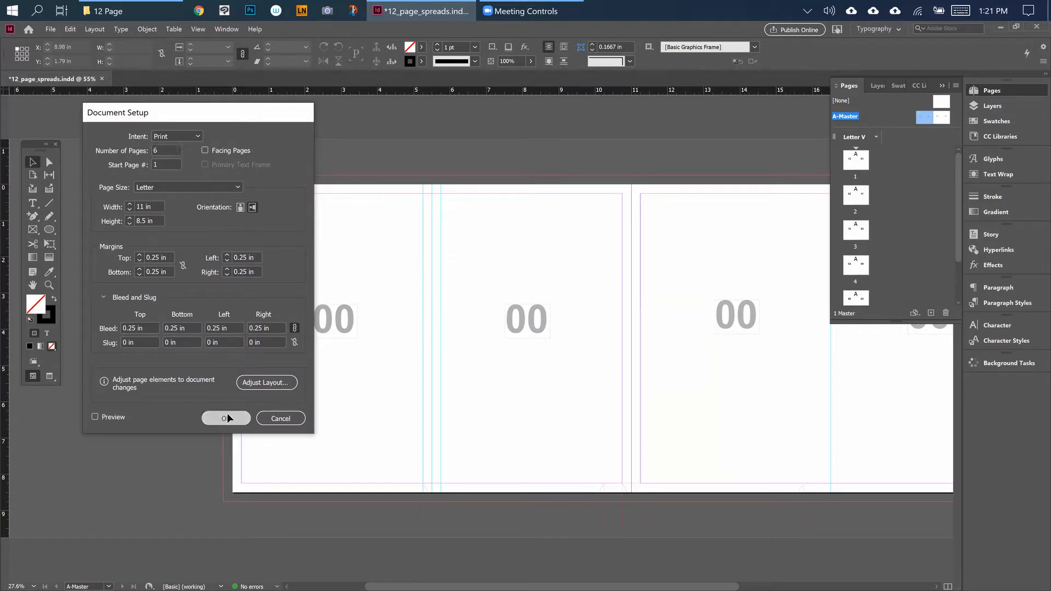
pyautogui.click(226, 419)
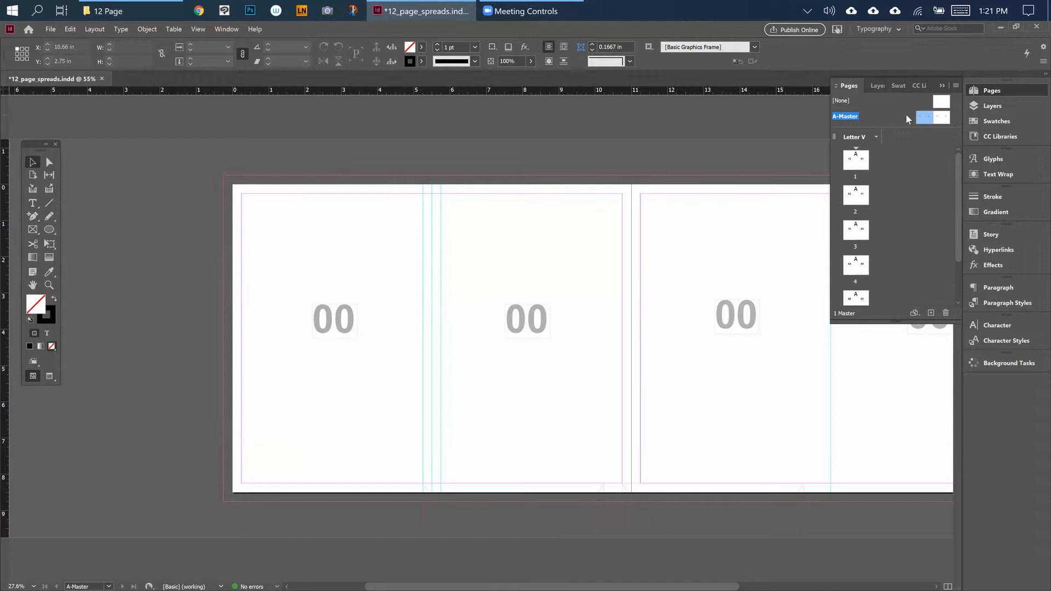
# Step: Drag the vertical gutter guide on the first spread to about X 5.25 in
pyautogui.click(925, 117)
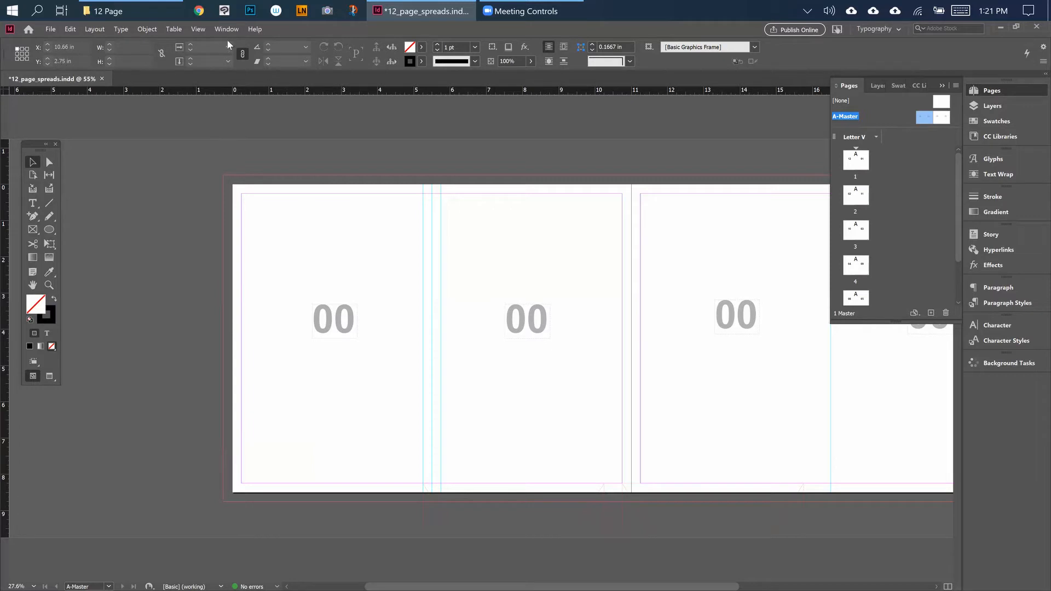
pyautogui.click(227, 29)
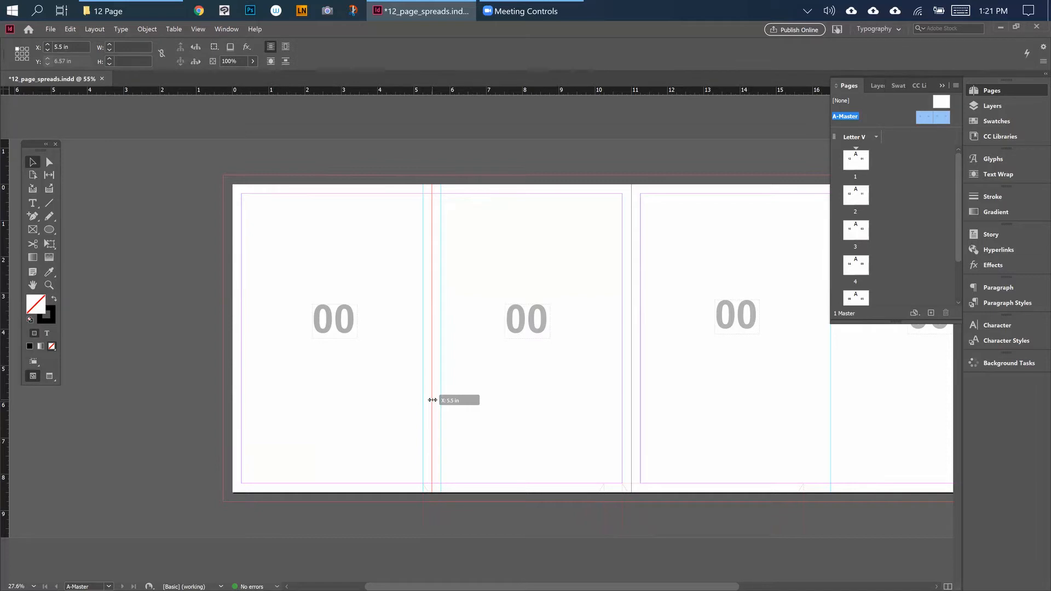
pyautogui.moveTo(434, 400); pyautogui.dragTo(424, 403)
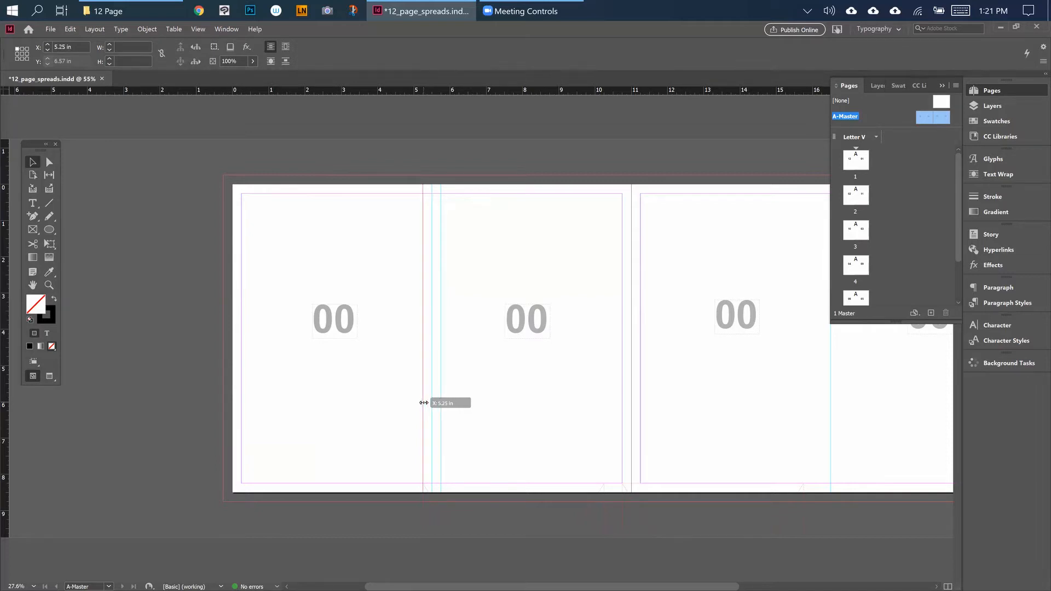
pyautogui.moveTo(424, 403); pyautogui.dragTo(430, 403)
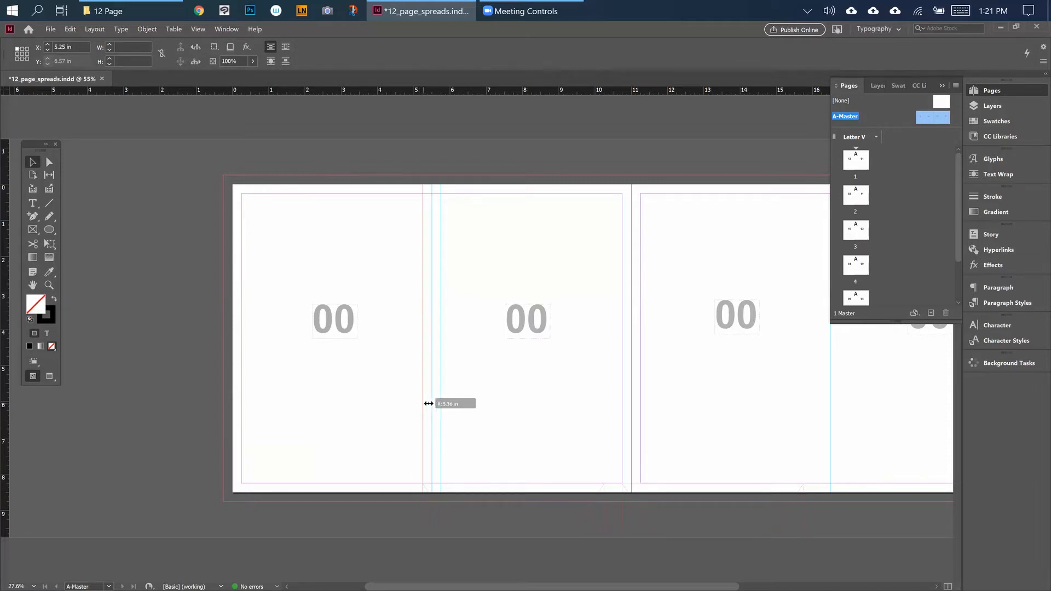
pyautogui.moveTo(429, 403); pyautogui.dragTo(440, 401)
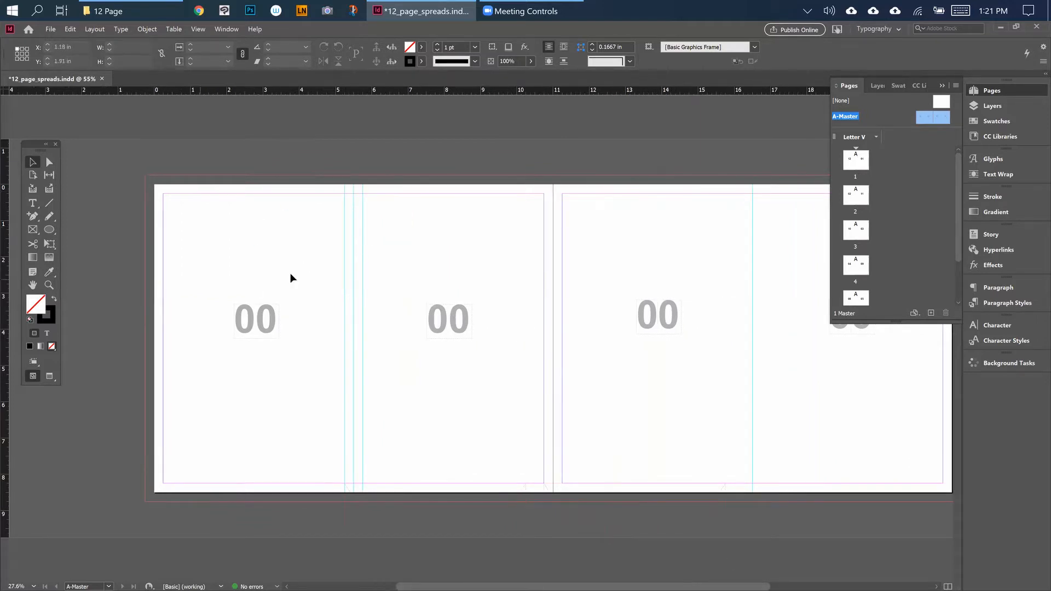
pyautogui.moveTo(235, 240)
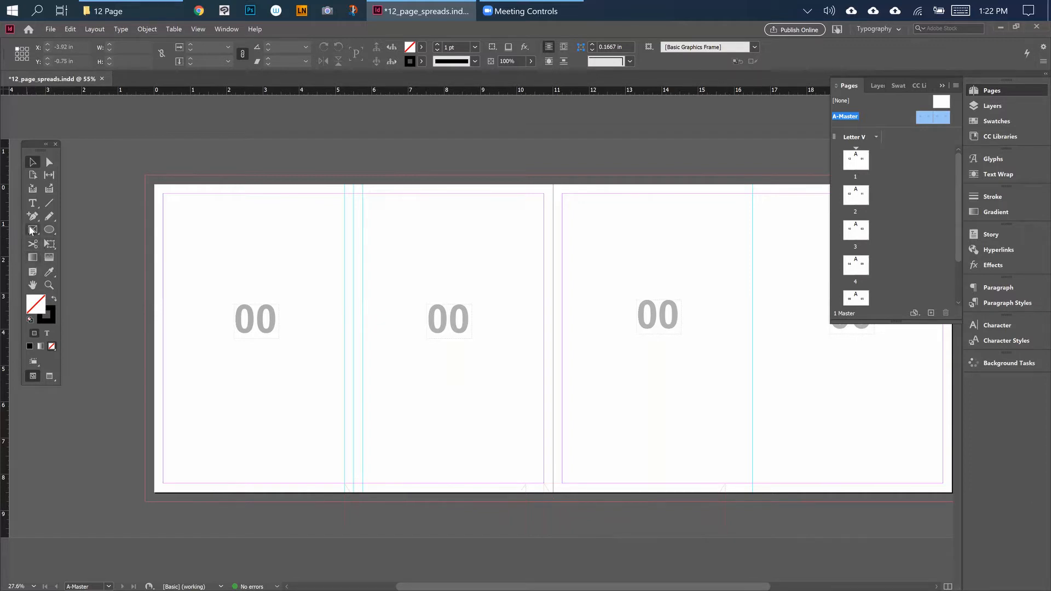
# Step: Draw a rectangle graphics frame from the top-left margin corner to the bottom gutter guide
pyautogui.click(32, 230)
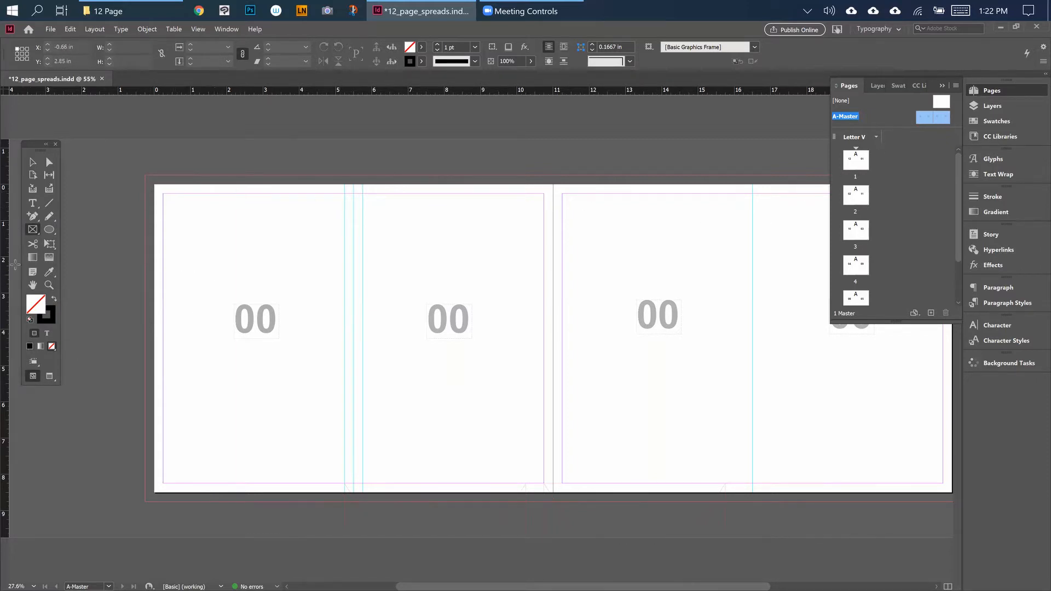
pyautogui.moveTo(31, 229)
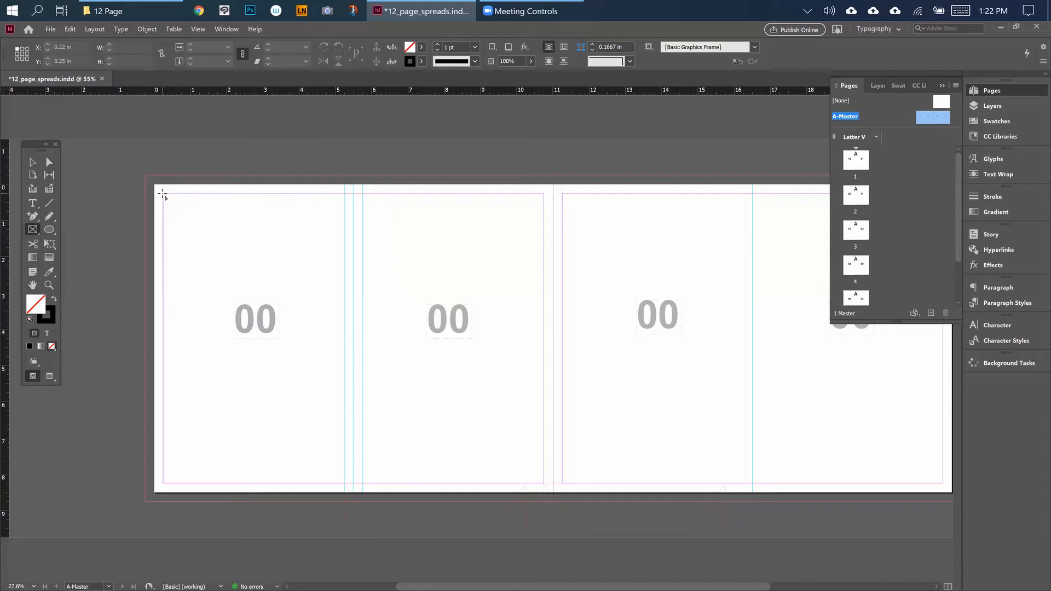
pyautogui.moveTo(161, 195); pyautogui.dragTo(346, 483)
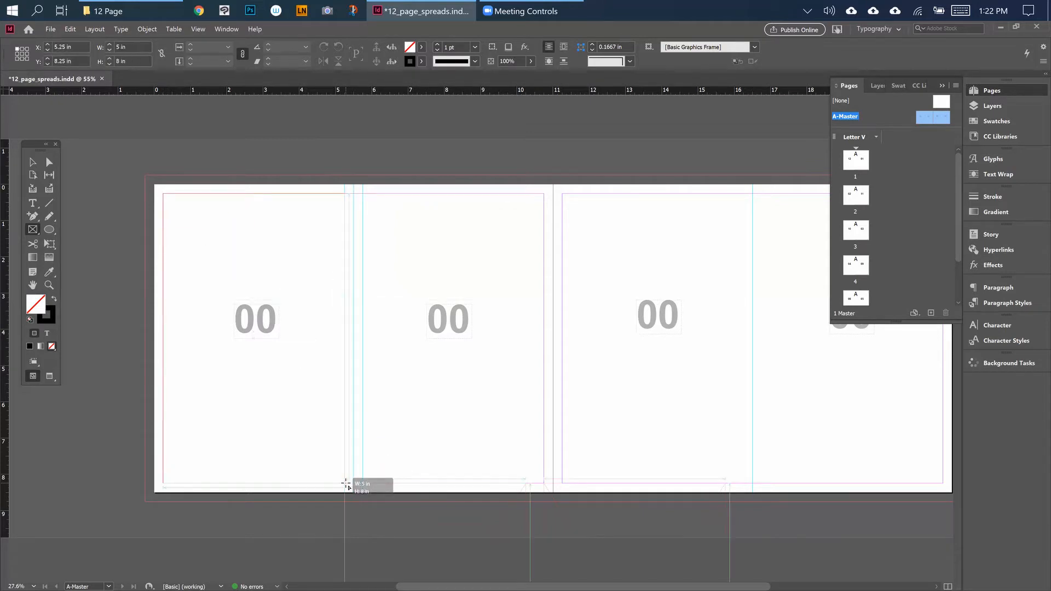
pyautogui.moveTo(345, 484); pyautogui.dragTo(346, 480)
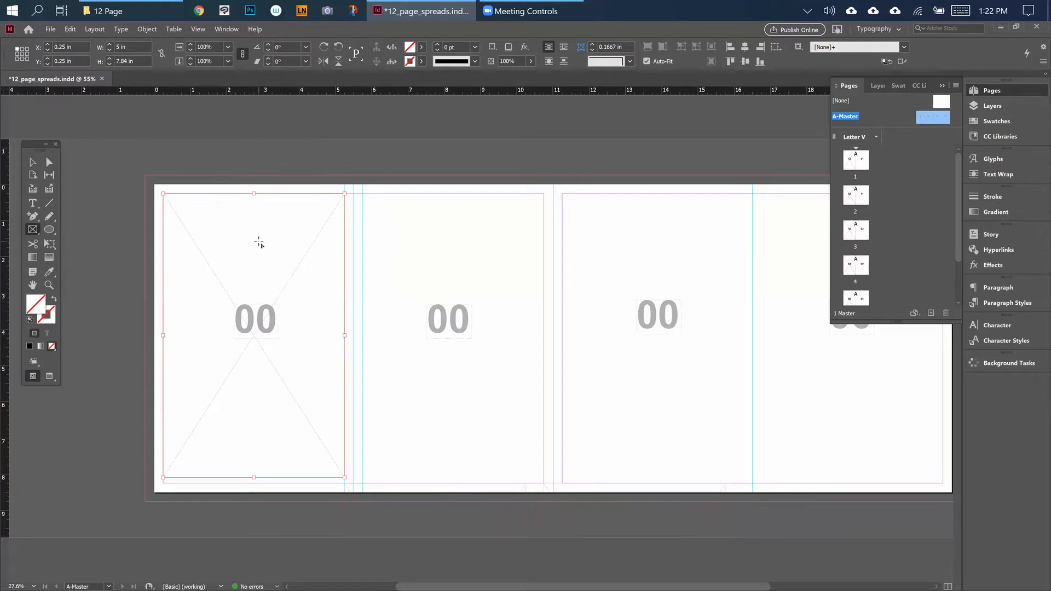
pyautogui.moveTo(266, 245)
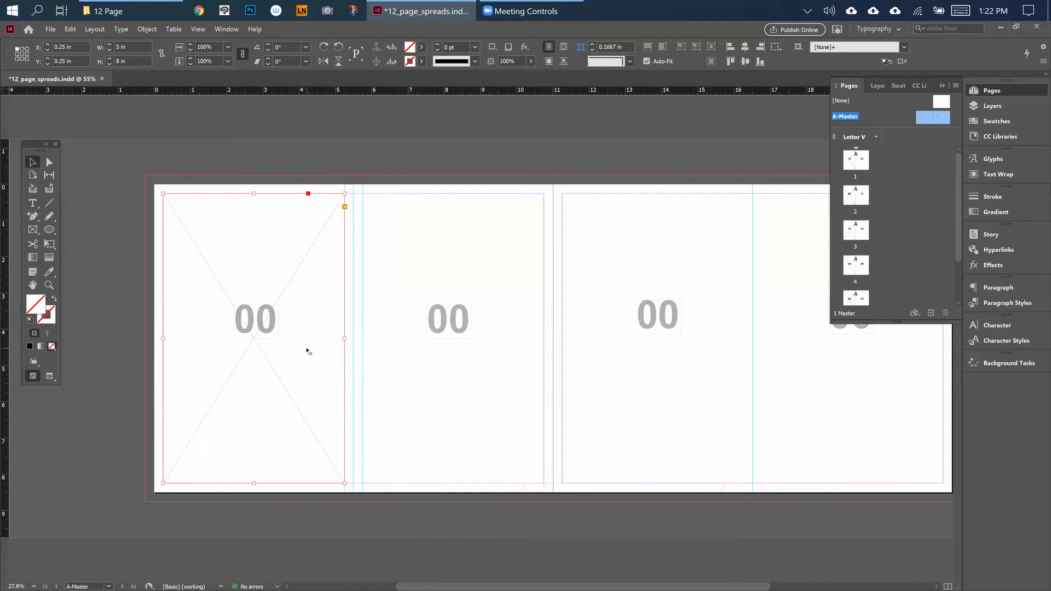
# Step: Turn on Auto-Fit with Fit Content Proportionally for the left master frame
pyautogui.rightClick(307, 350)
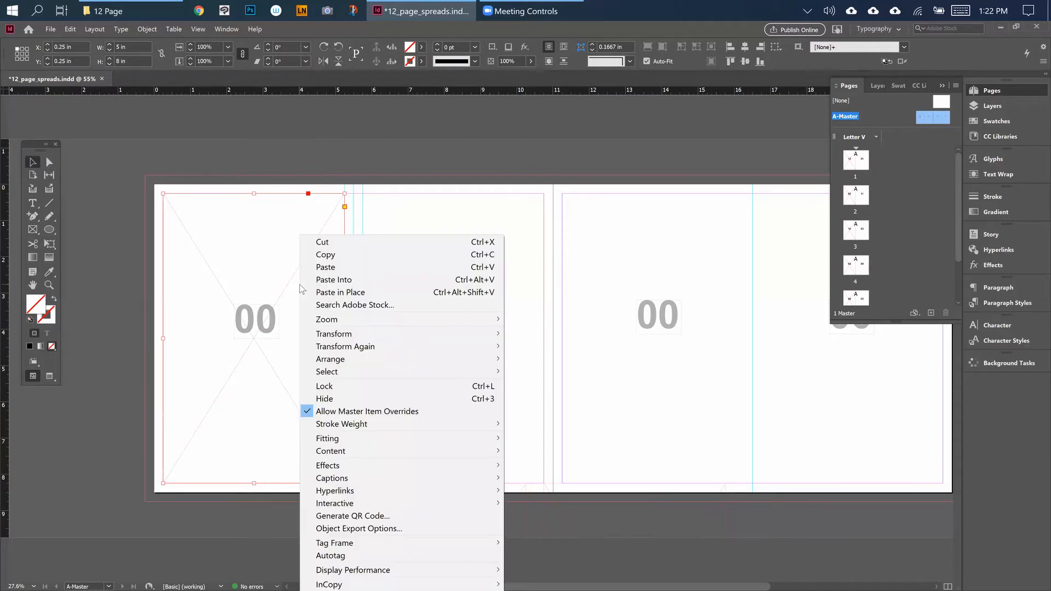
pyautogui.moveTo(328, 439)
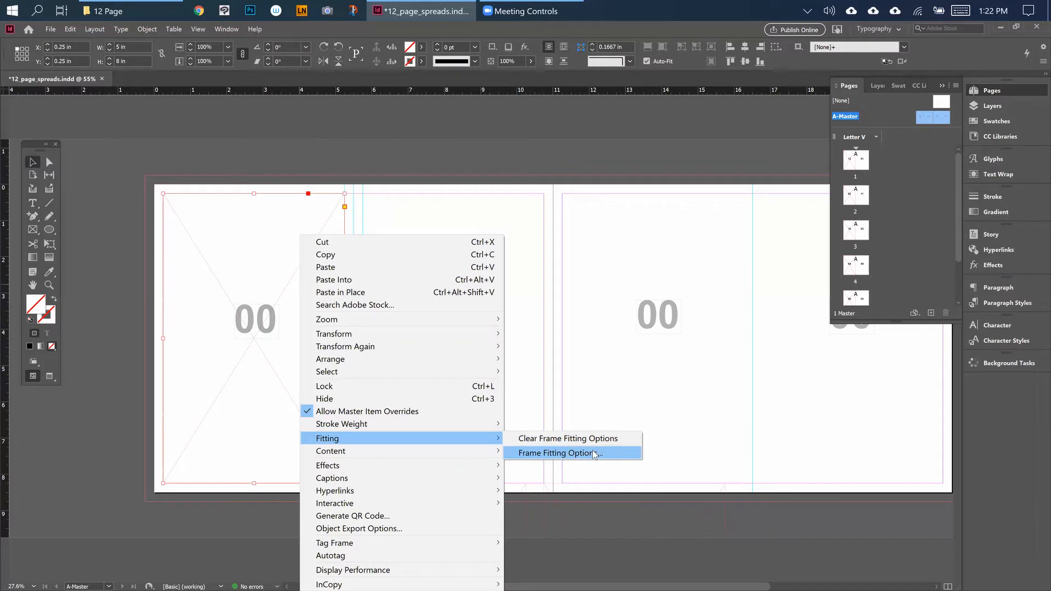
pyautogui.click(557, 453)
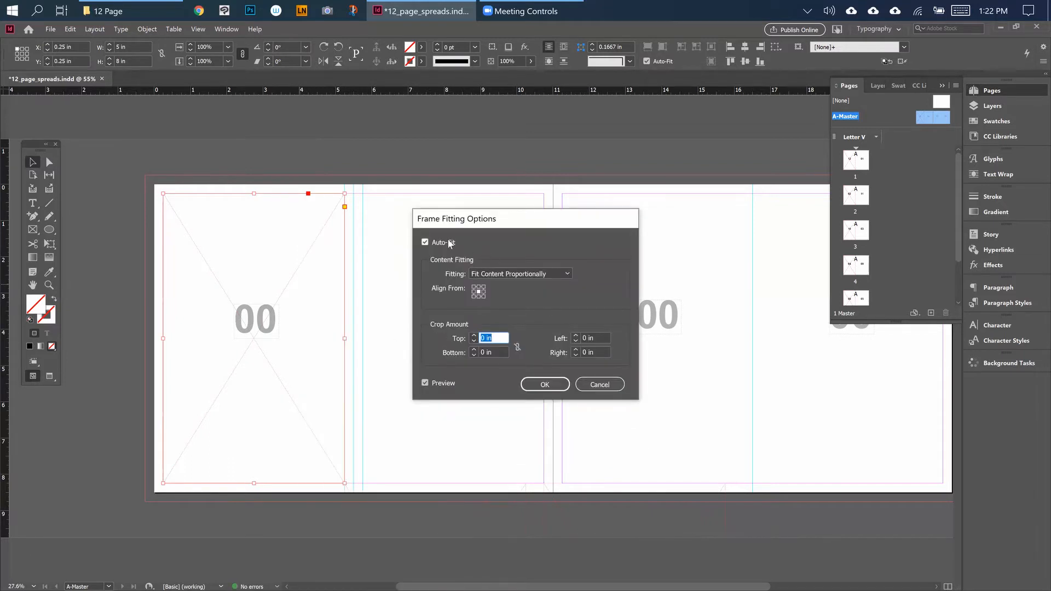
pyautogui.moveTo(445, 242)
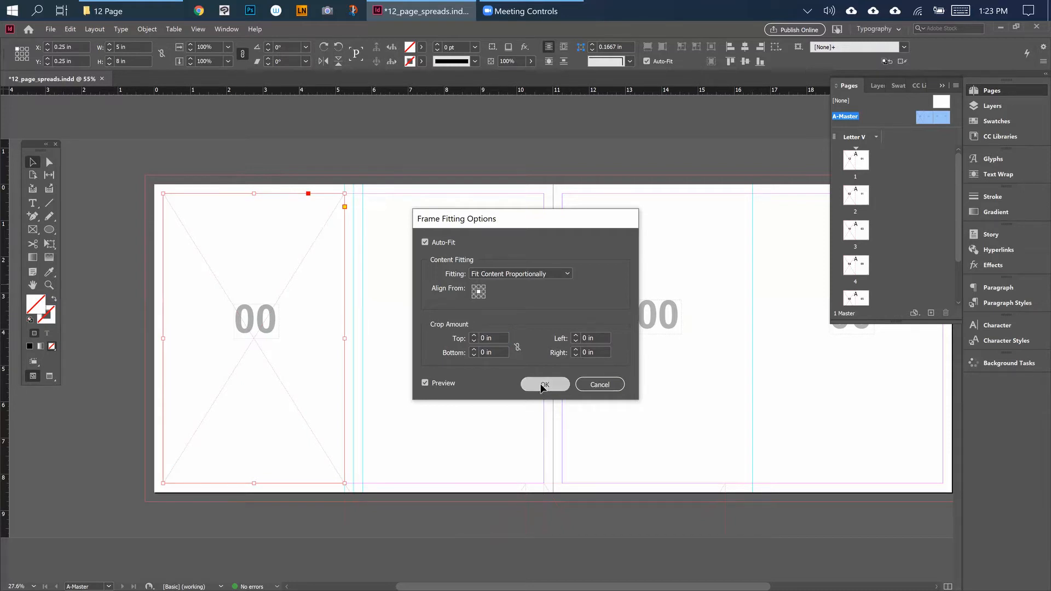
pyautogui.click(545, 385)
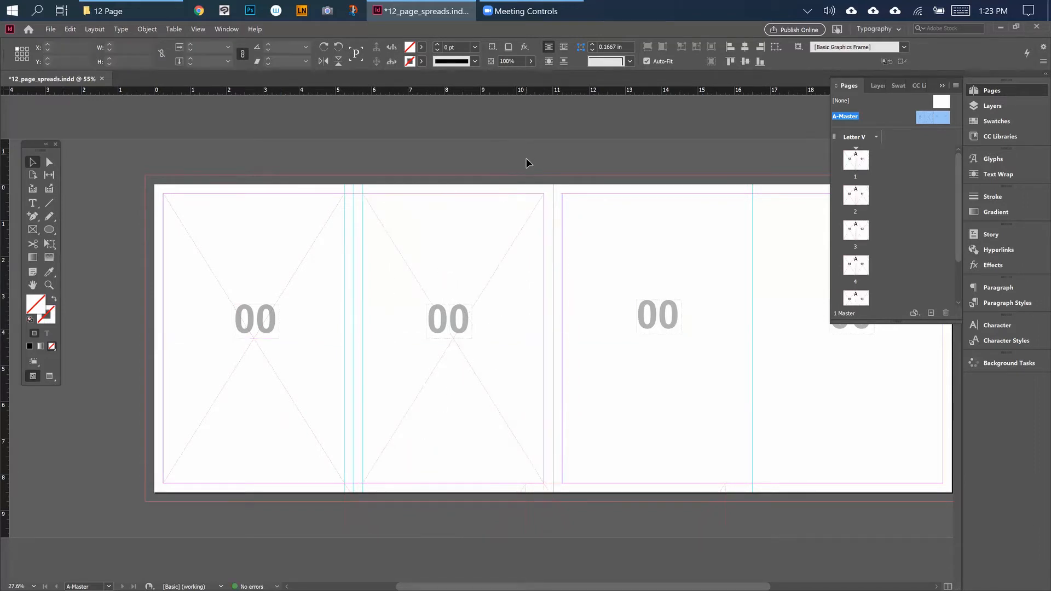
pyautogui.click(301, 275)
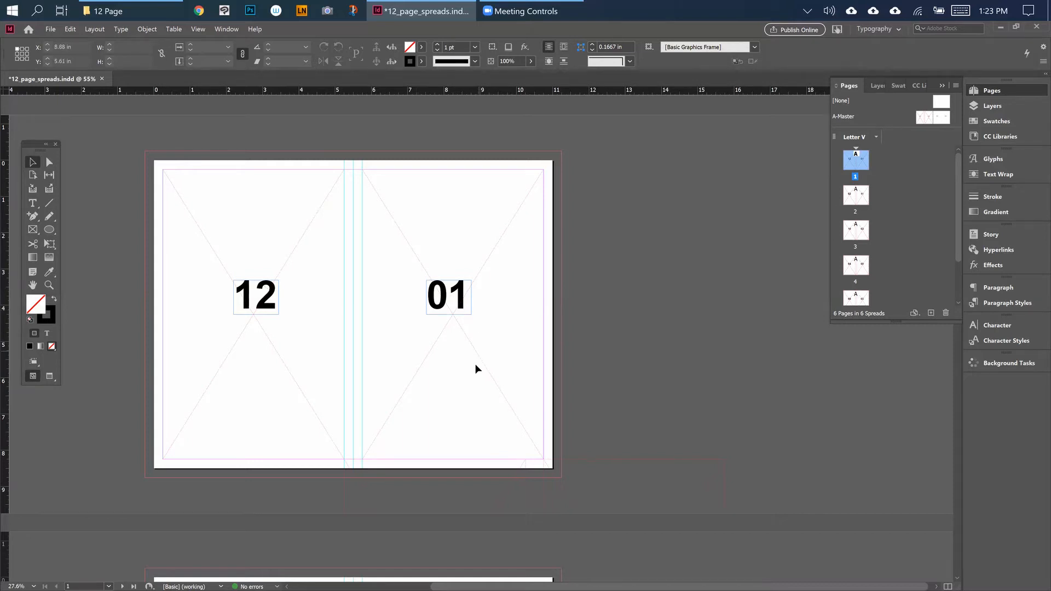
# Step: Scroll down to view the first spread, pages 12 and 01
pyautogui.scroll(-3)
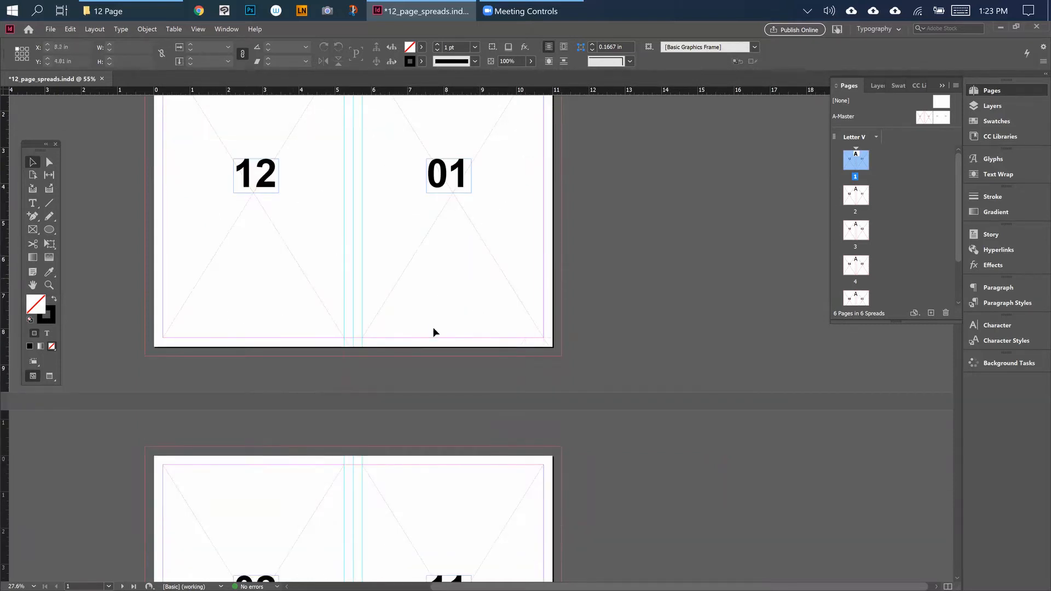
pyautogui.scroll(-3)
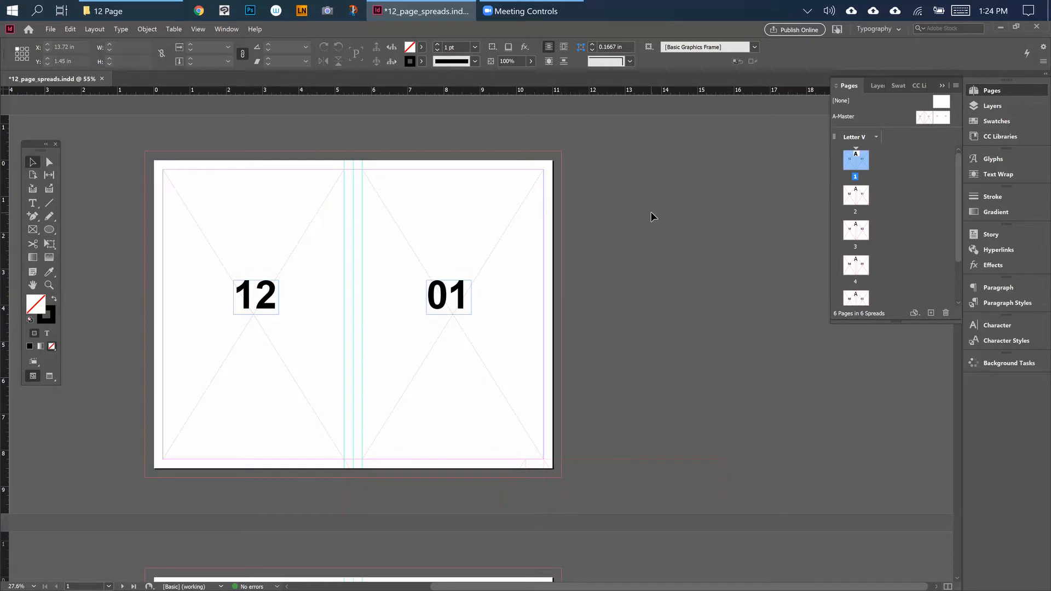
pyautogui.moveTo(500, 257)
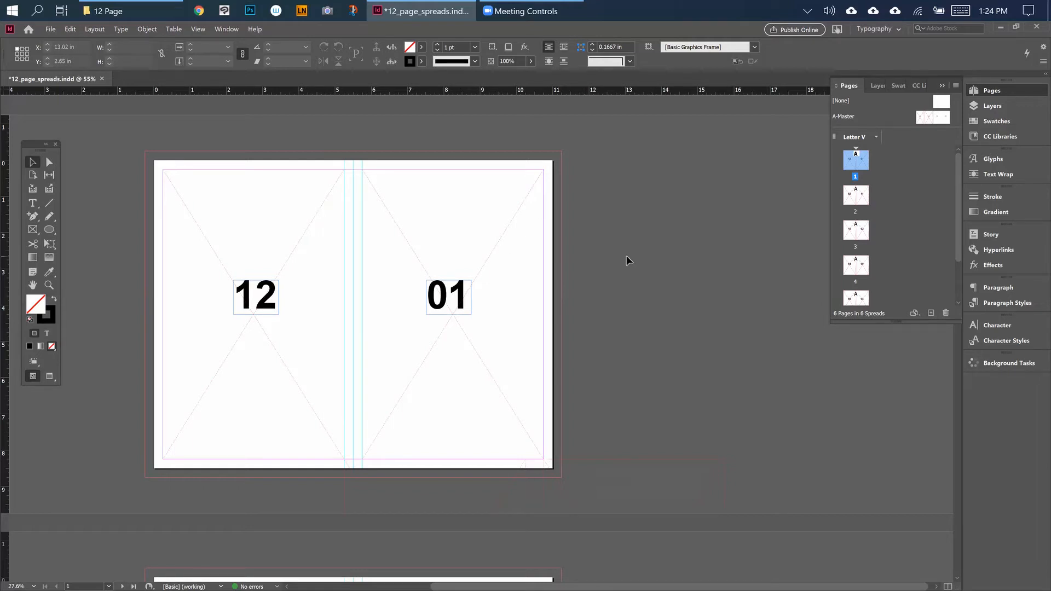
# Step: Open Place and select the comic page TIFFs in the 12 Page folder
pyautogui.click(50, 29)
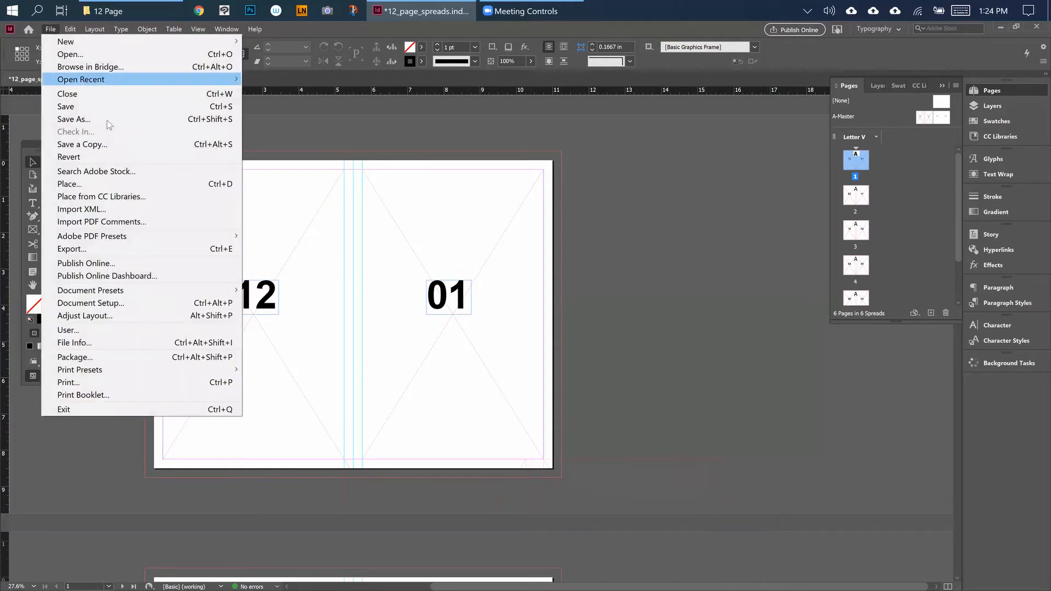
pyautogui.moveTo(638, 179)
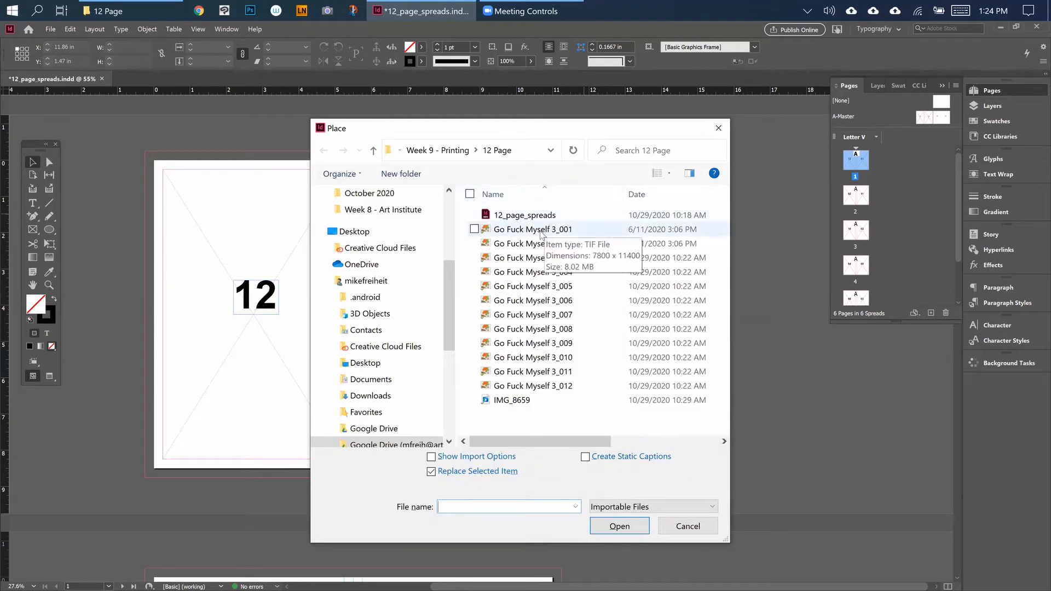
pyautogui.click(533, 230)
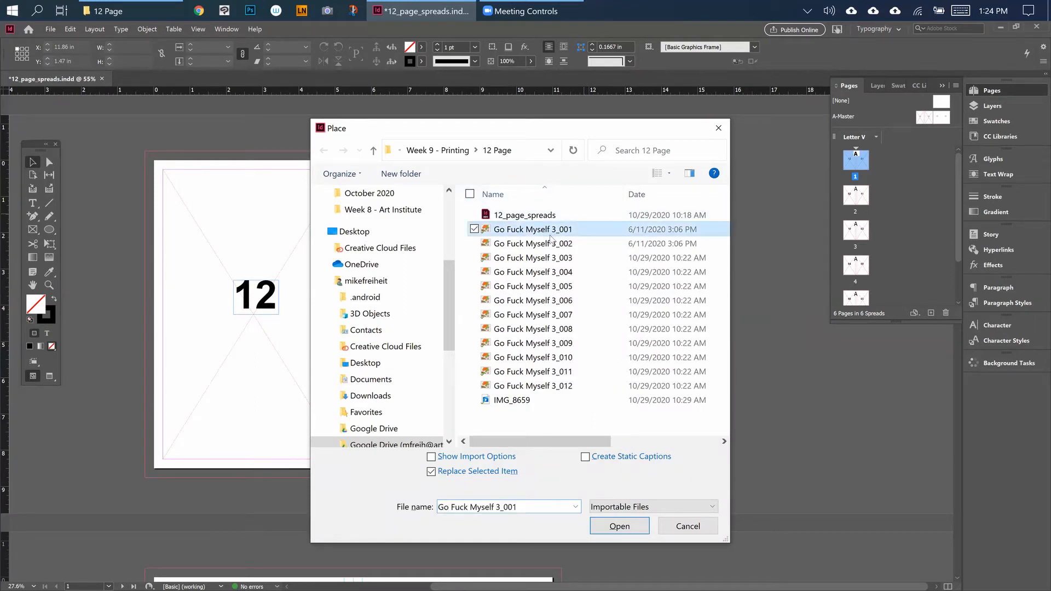
pyautogui.click(533, 386)
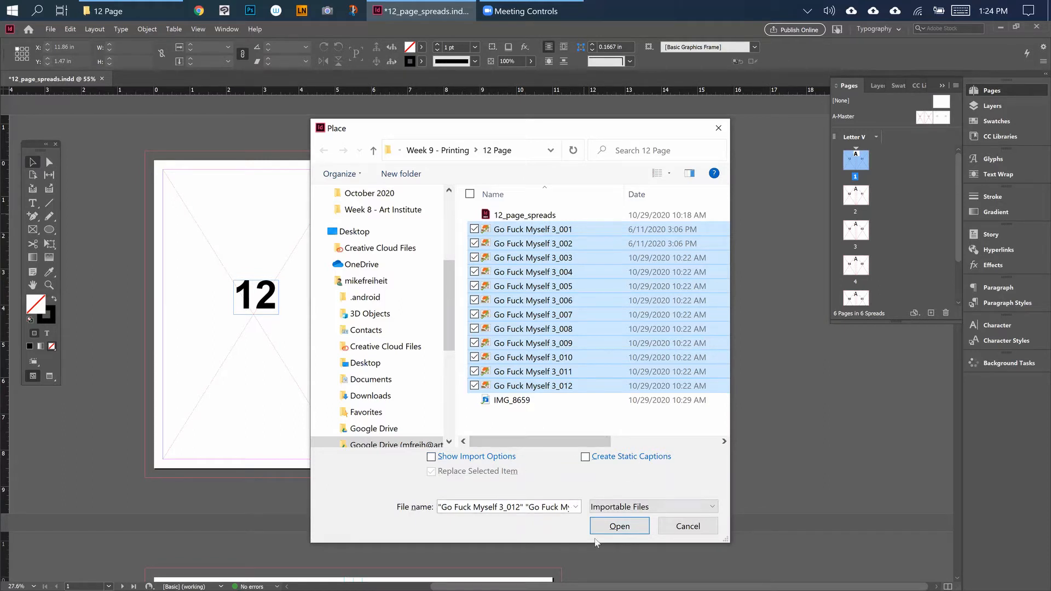
# Step: Load all twelve selected comic TIFFs into the place cursor
pyautogui.click(620, 526)
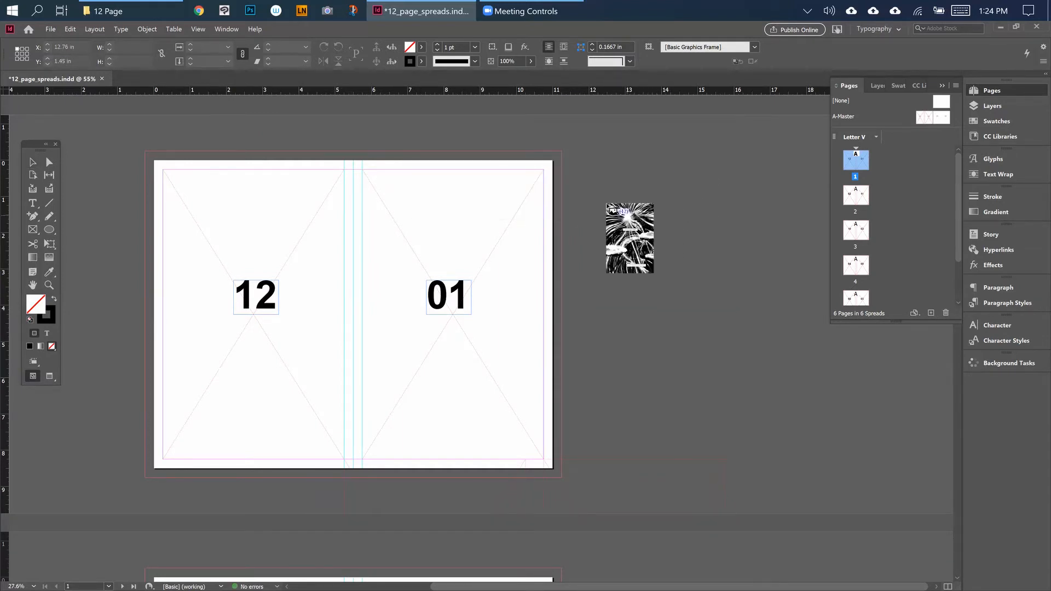
# Step: Drop the loaded comic pages into the spread frames, starting with page 01
pyautogui.moveTo(629, 237); pyautogui.dragTo(388, 207)
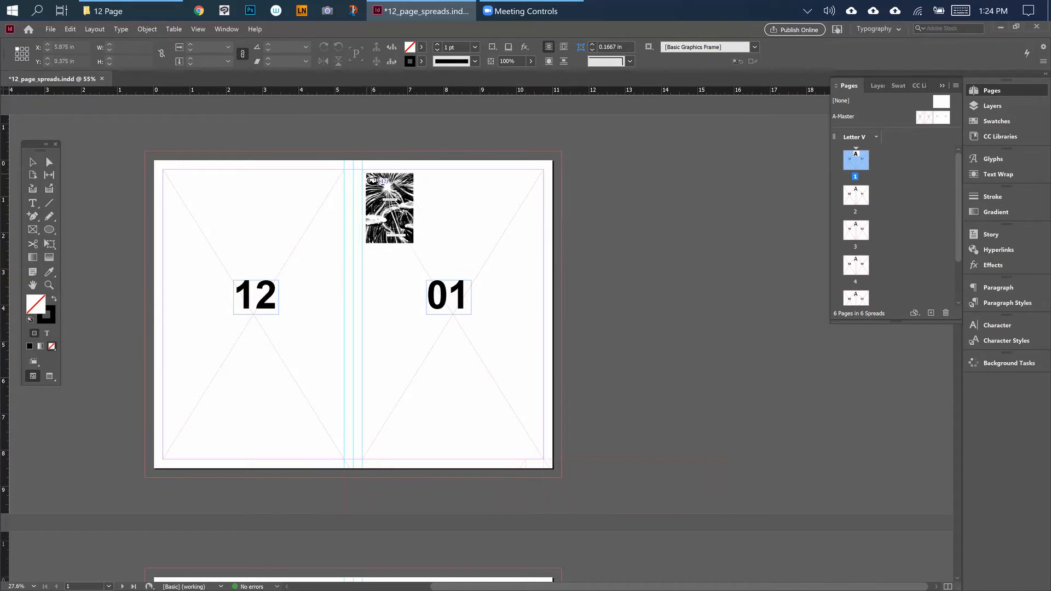
pyautogui.moveTo(389, 206); pyautogui.dragTo(400, 210)
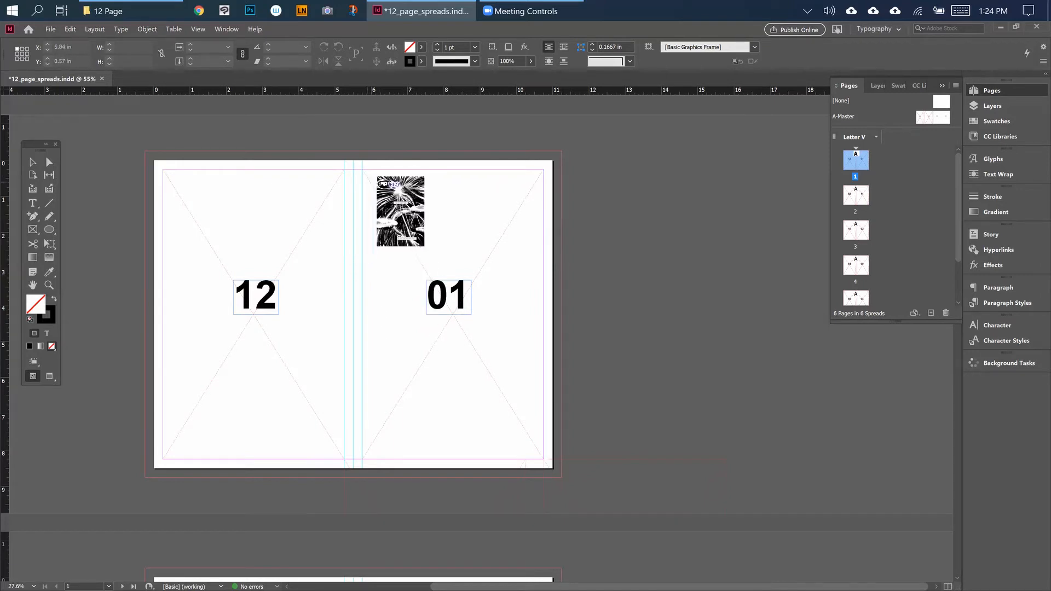
pyautogui.moveTo(401, 212); pyautogui.dragTo(389, 198)
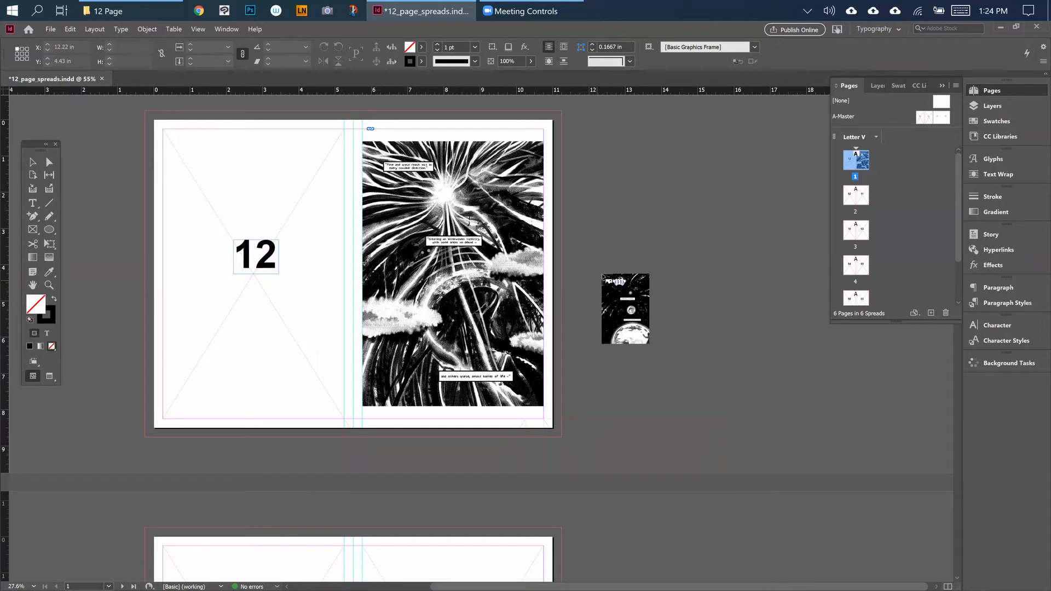
pyautogui.scroll(-3)
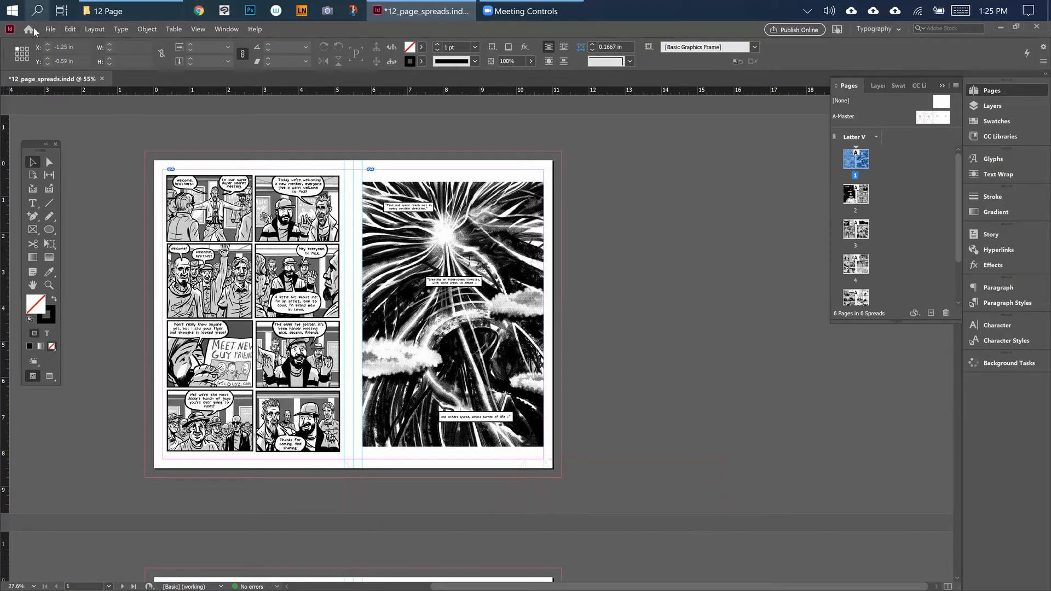
# Step: Save 12_page_spreads.indd and start printing the document
pyautogui.click(51, 29)
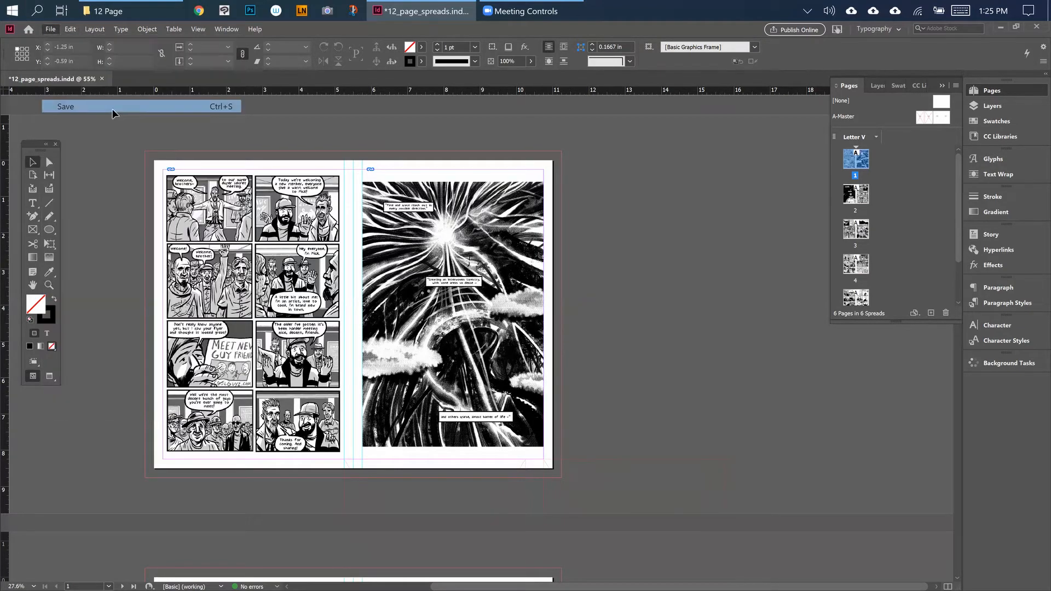
pyautogui.click(65, 106)
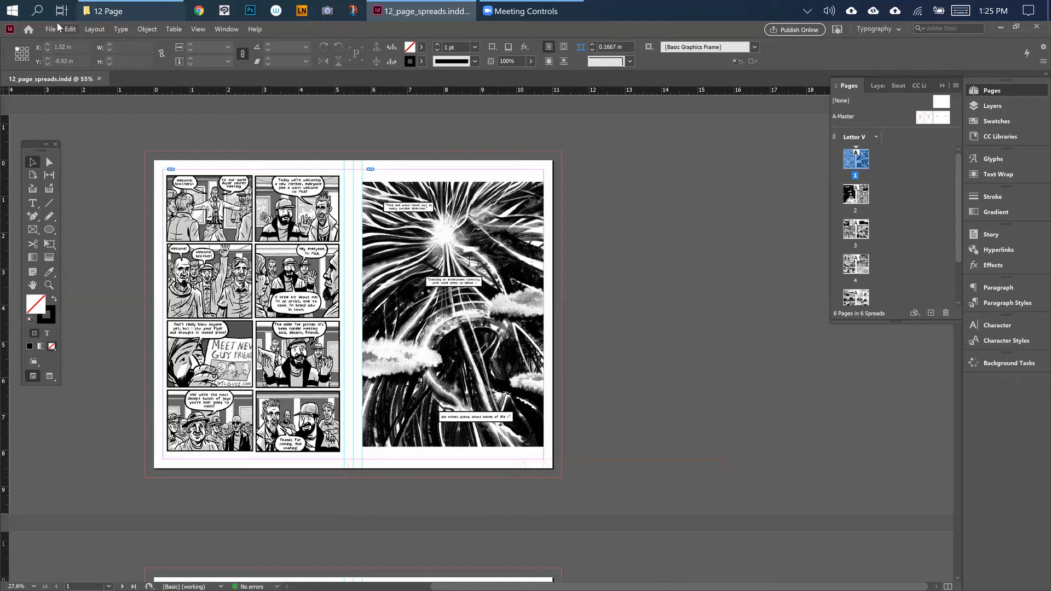
pyautogui.click(54, 29)
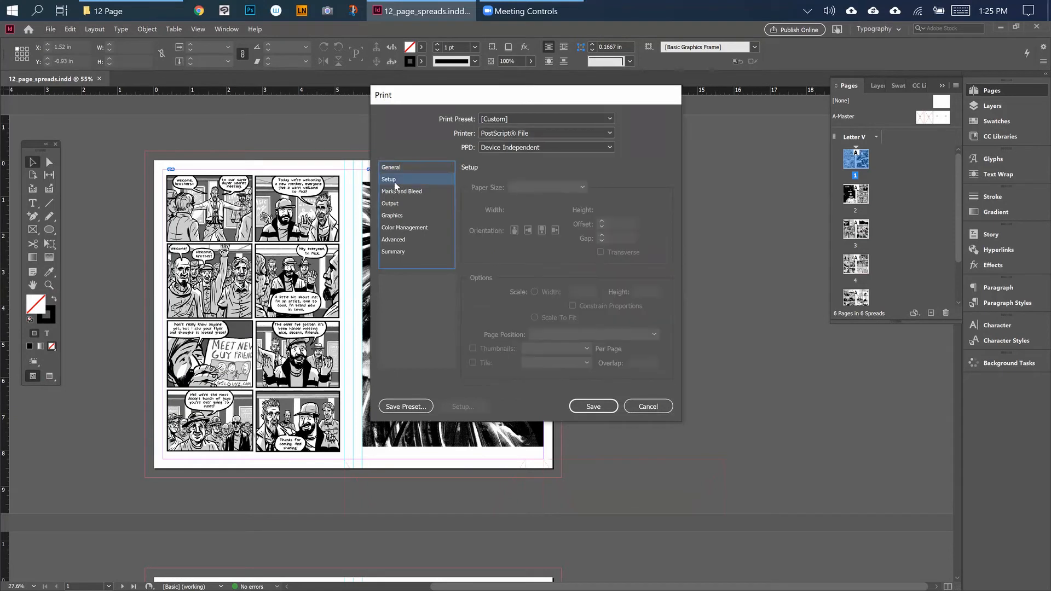
# Step: Review Marks and Bleed, choose All Layers for printing, and show the Setup section
pyautogui.click(402, 192)
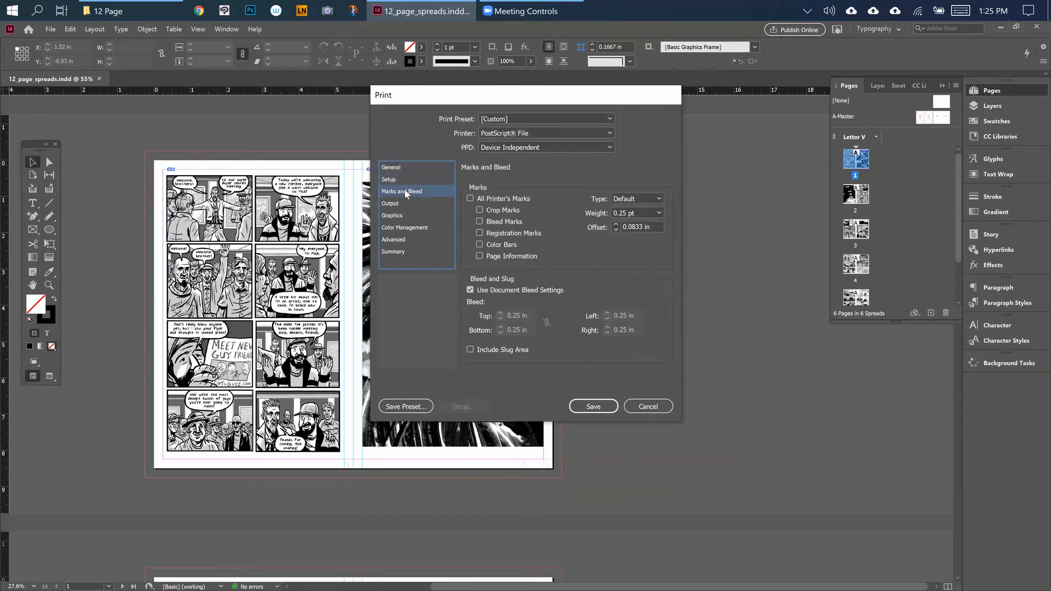
pyautogui.click(391, 167)
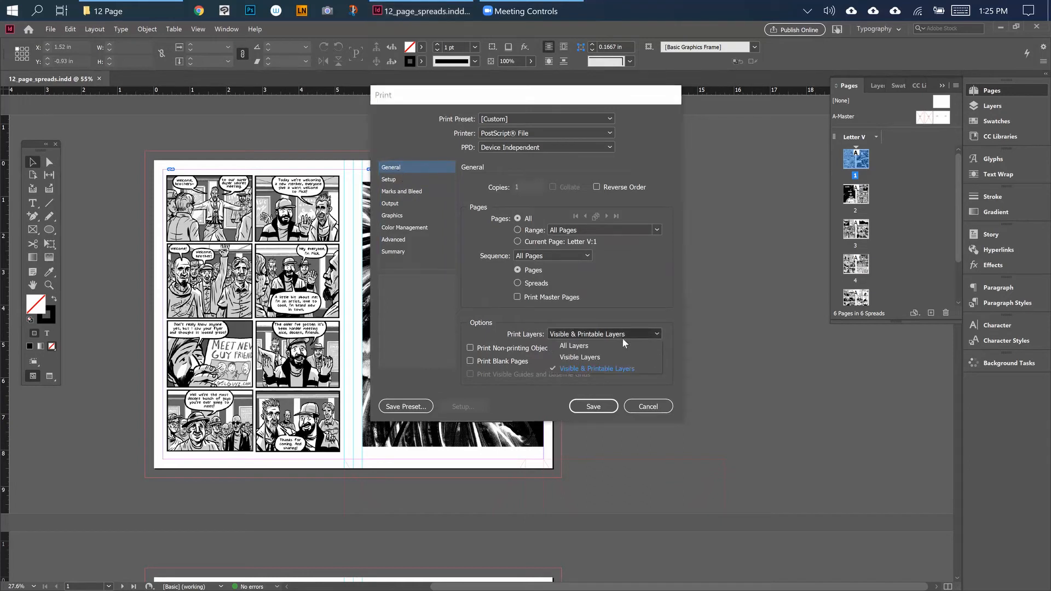
pyautogui.moveTo(539, 337)
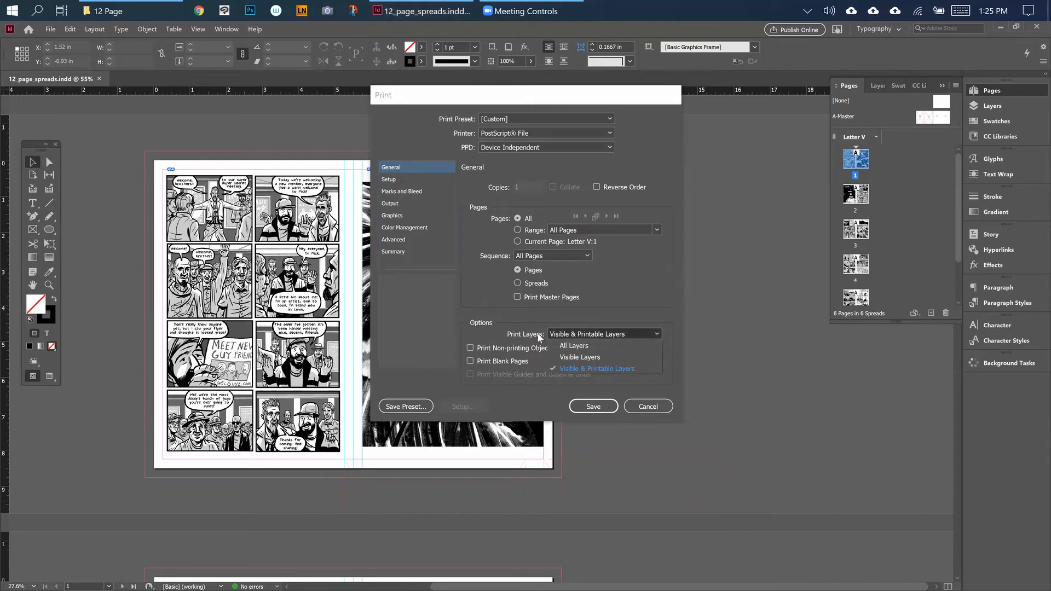
pyautogui.click(574, 346)
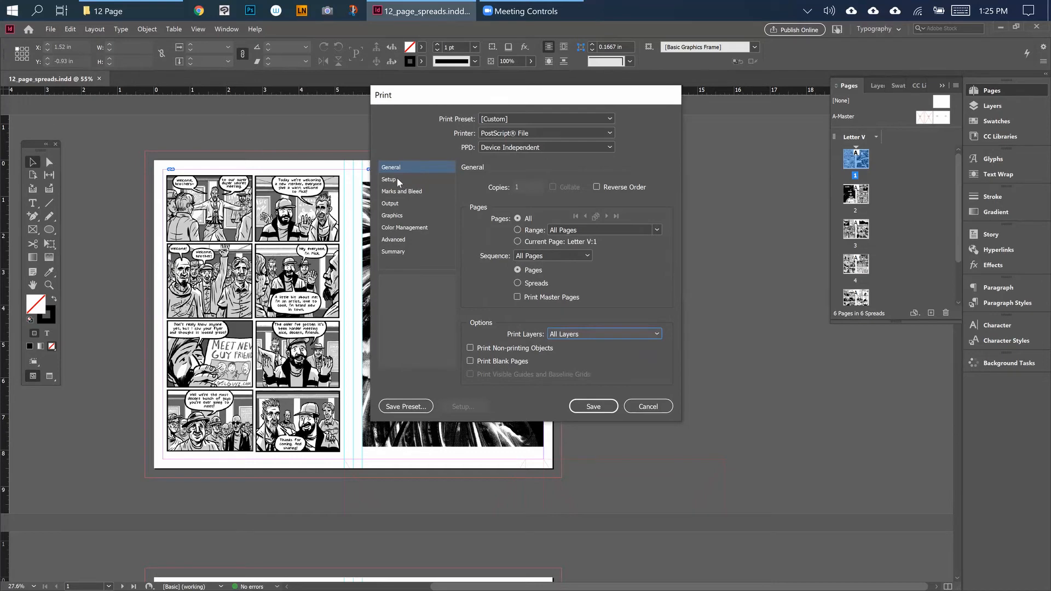
pyautogui.click(546, 133)
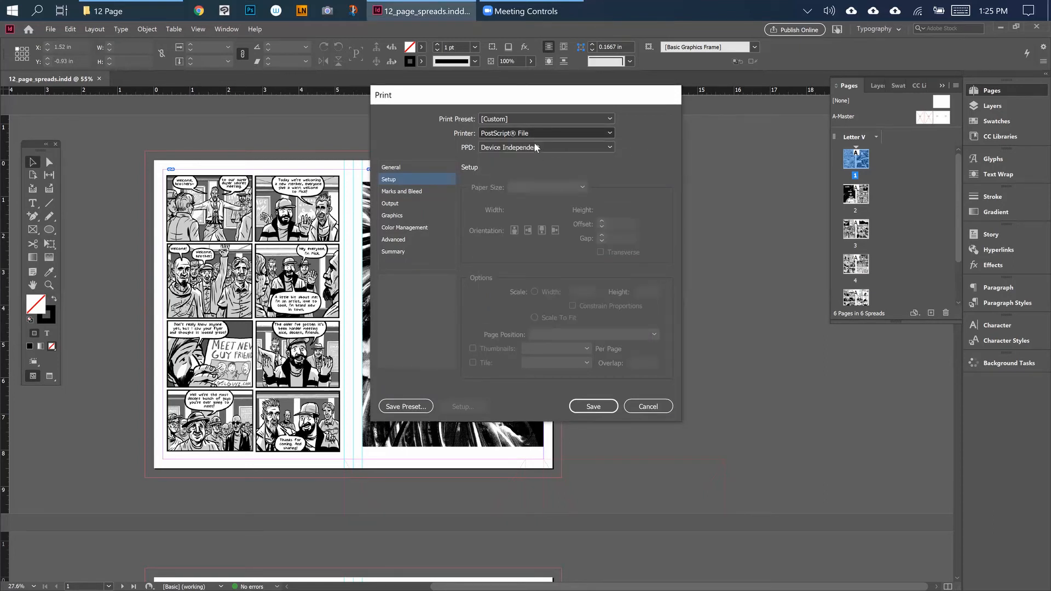
pyautogui.moveTo(473, 124)
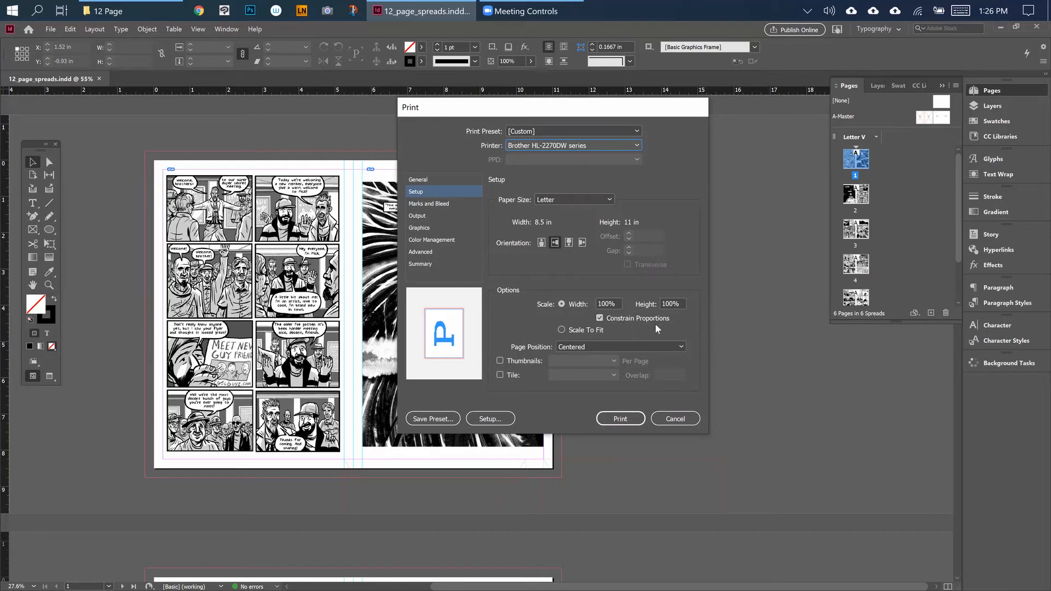
# Step: Keep the print scale at 100% Width and review Marks and Bleed
pyautogui.click(561, 329)
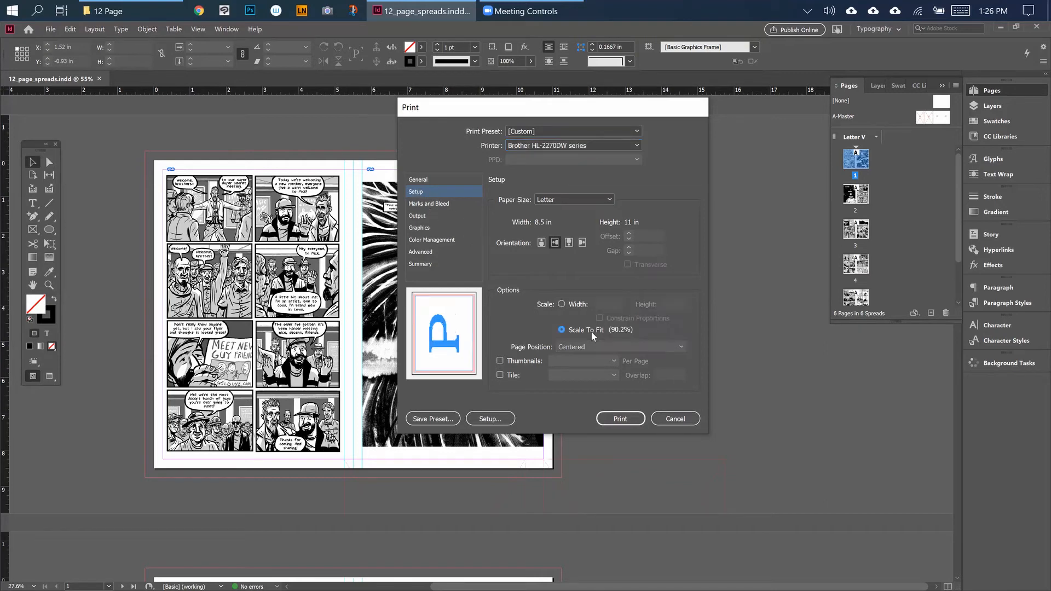
pyautogui.click(561, 304)
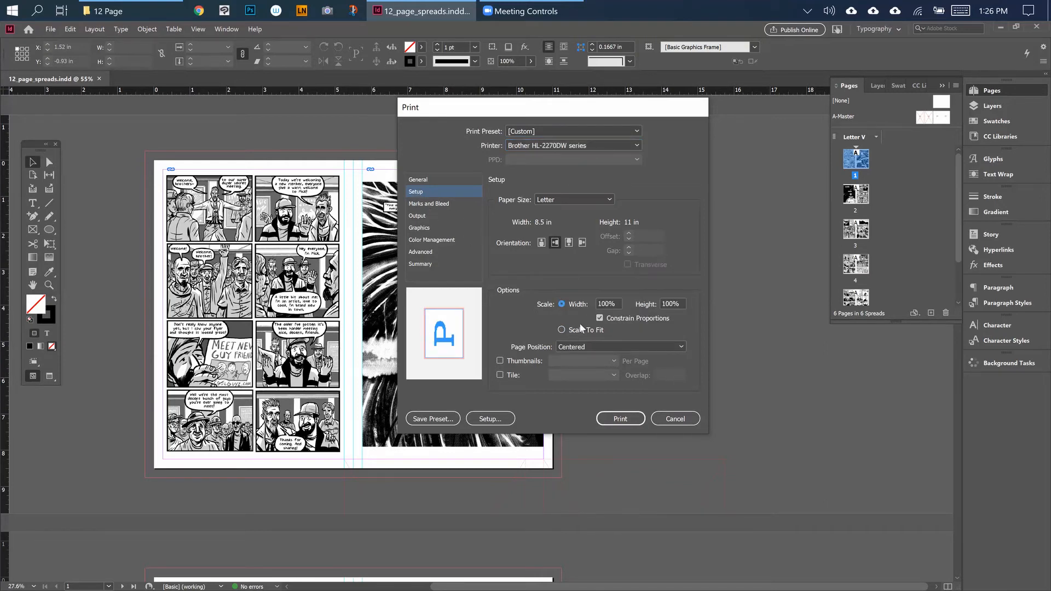
pyautogui.click(429, 204)
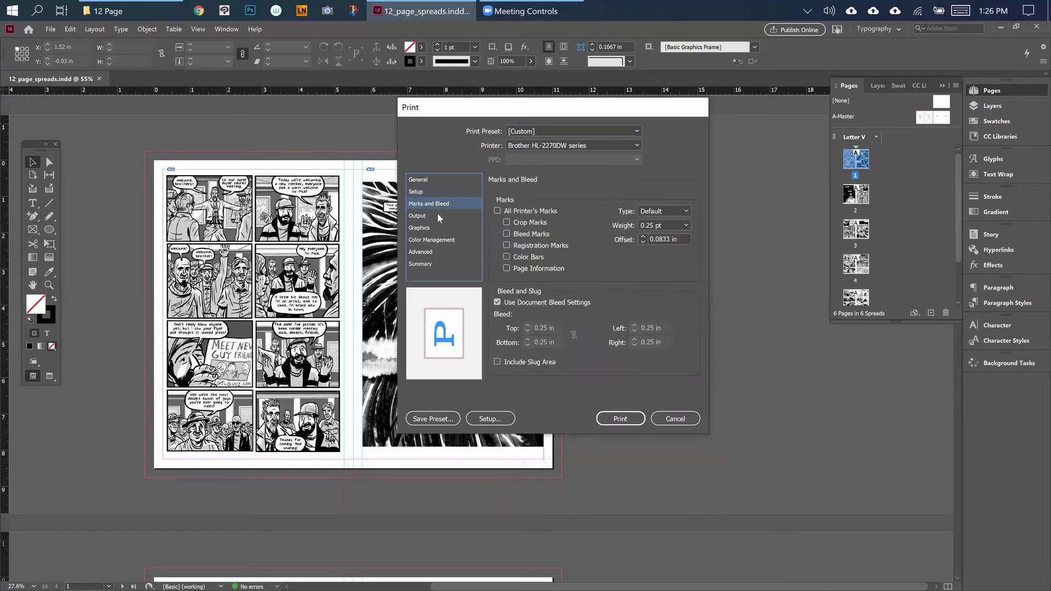
# Step: Set output color to Composite Gray, check Advanced, then bring up the Windows Print dialog
pyautogui.click(417, 215)
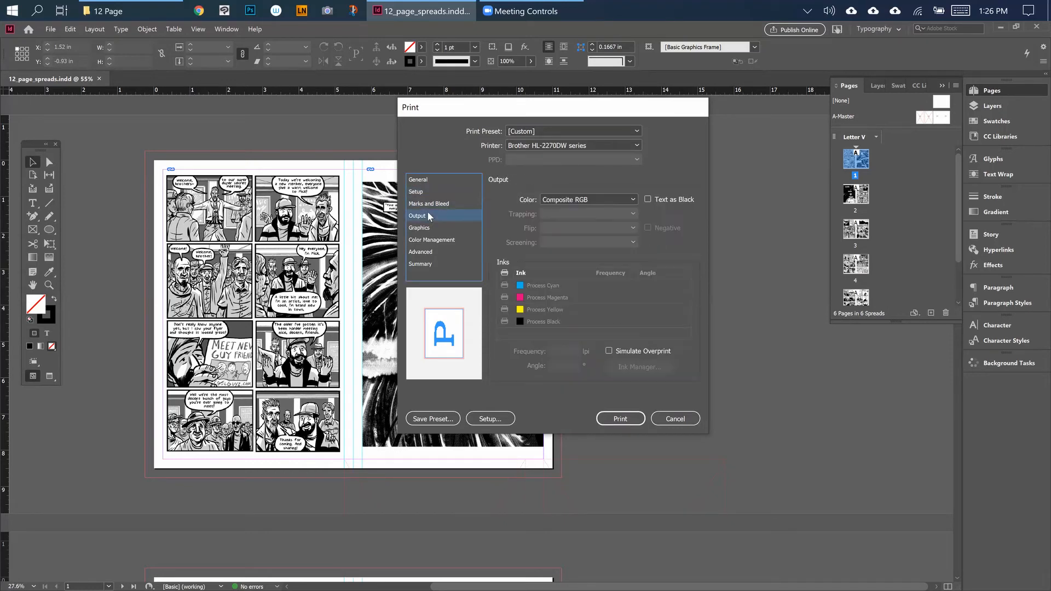
pyautogui.click(589, 200)
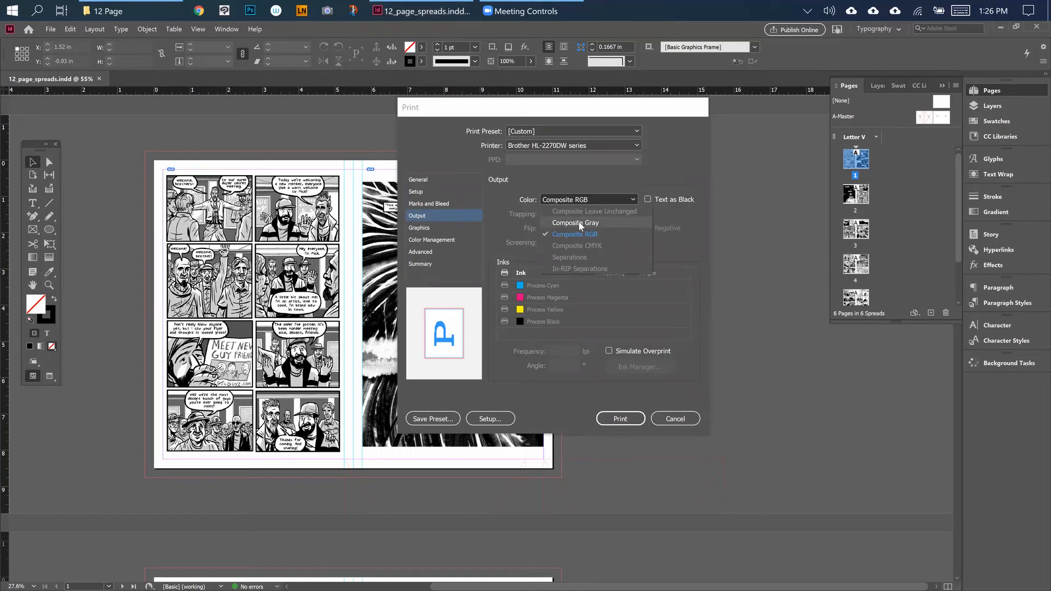
pyautogui.click(419, 228)
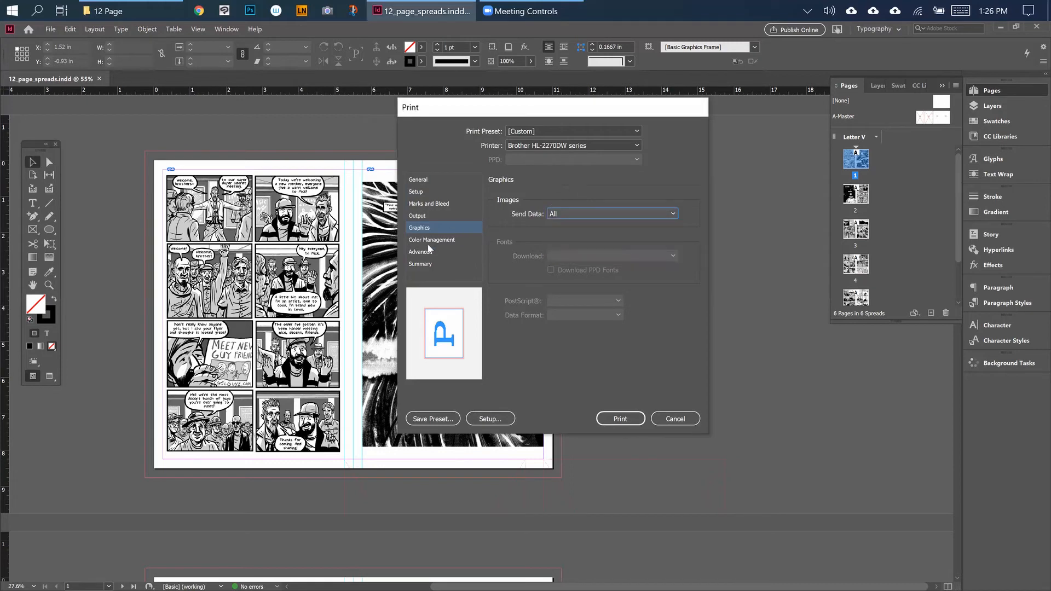
pyautogui.click(421, 252)
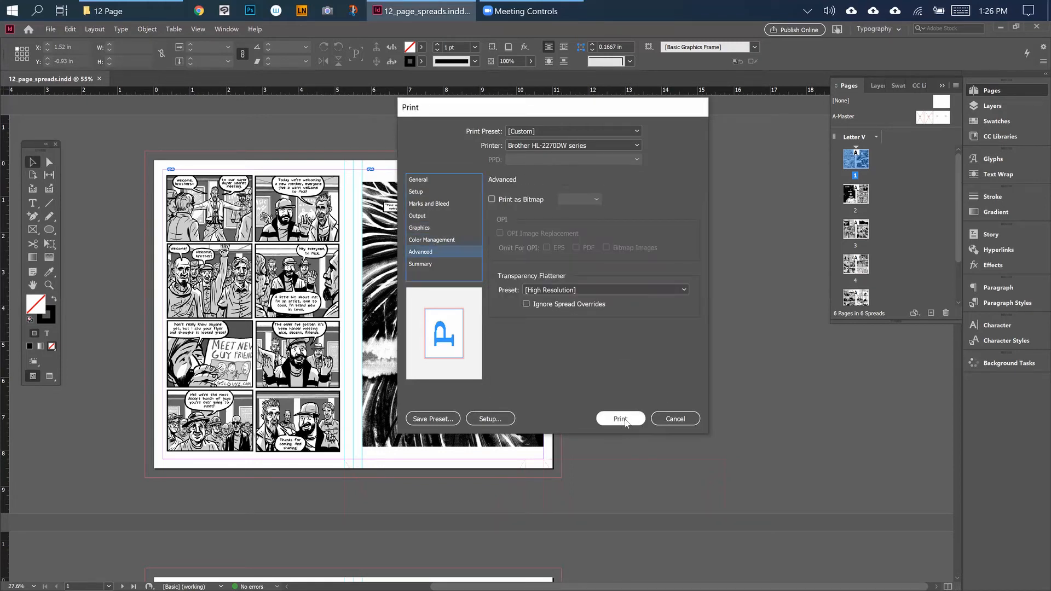
pyautogui.click(620, 418)
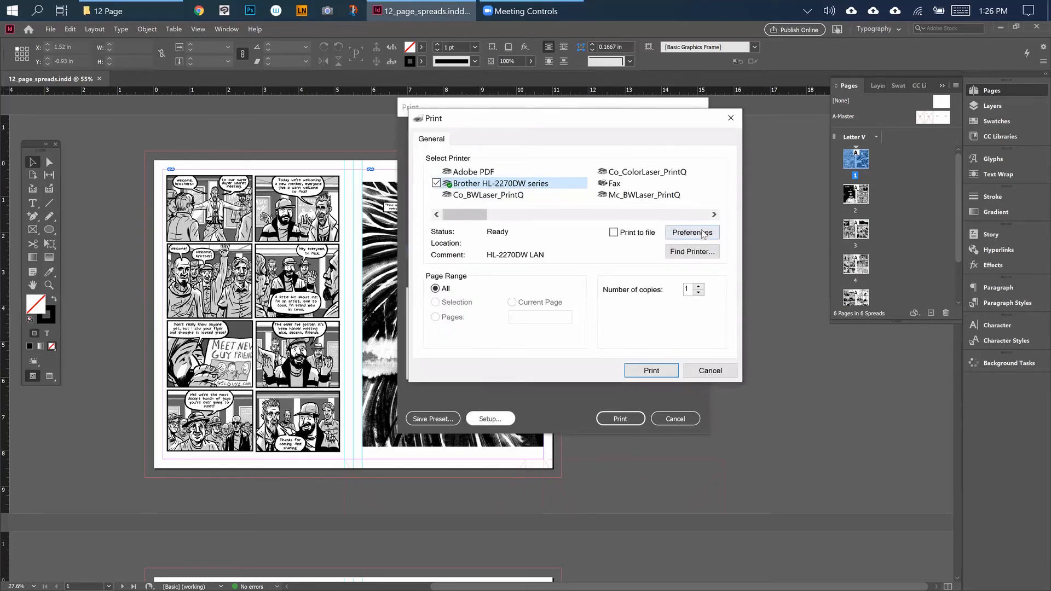
# Step: Set Duplex in the Brother HL-2270DW printer preferences
pyautogui.click(692, 232)
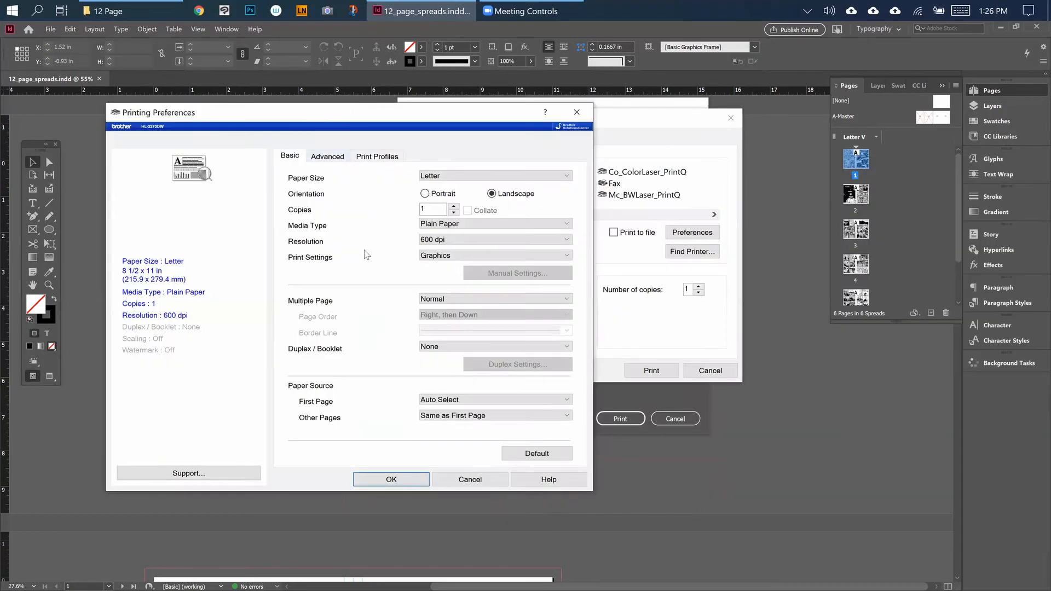
pyautogui.moveTo(372, 268)
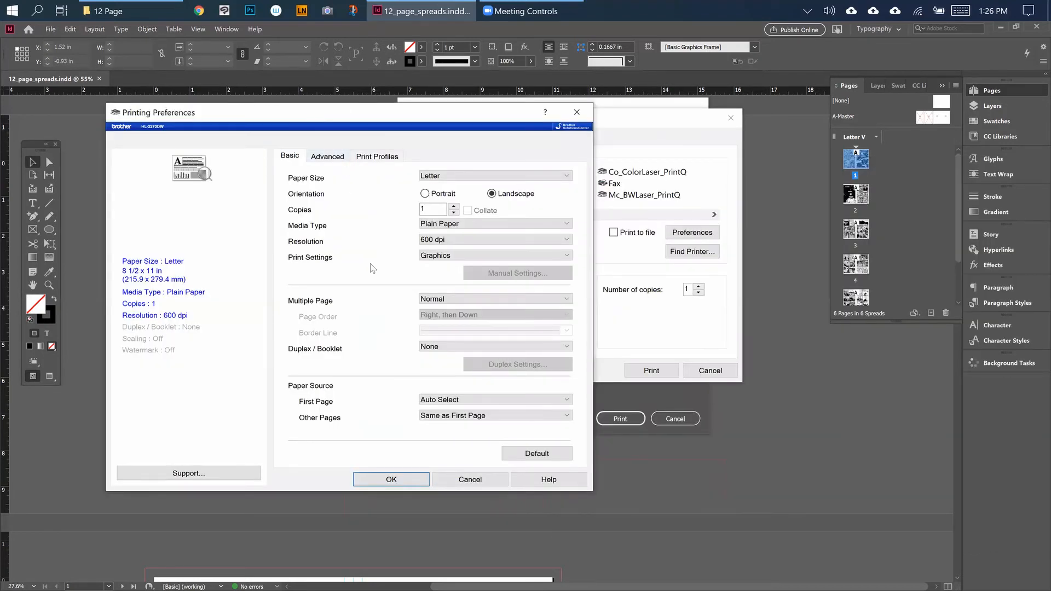
pyautogui.moveTo(418, 322)
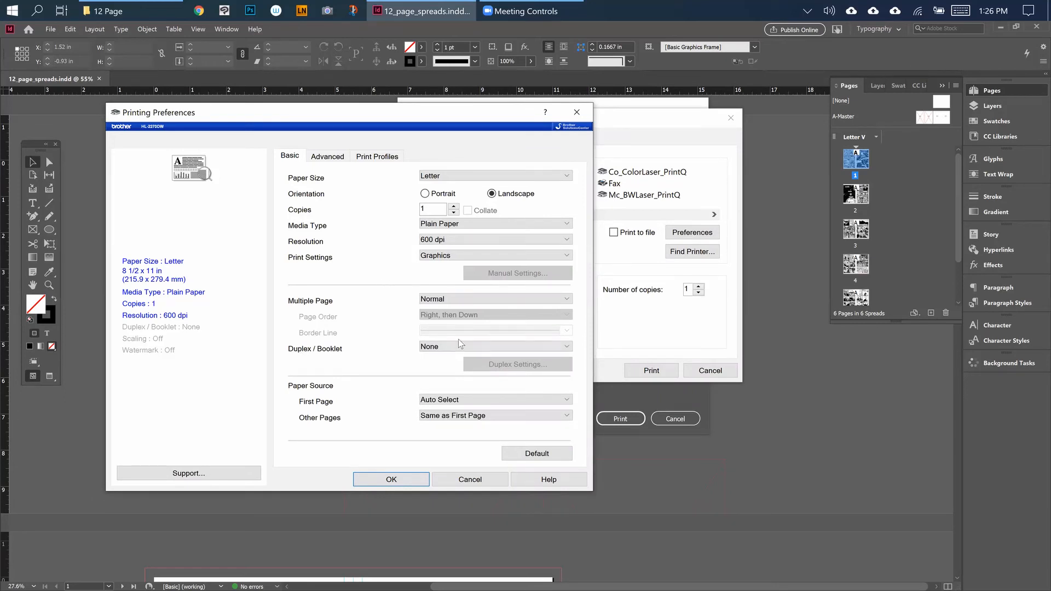
pyautogui.click(496, 346)
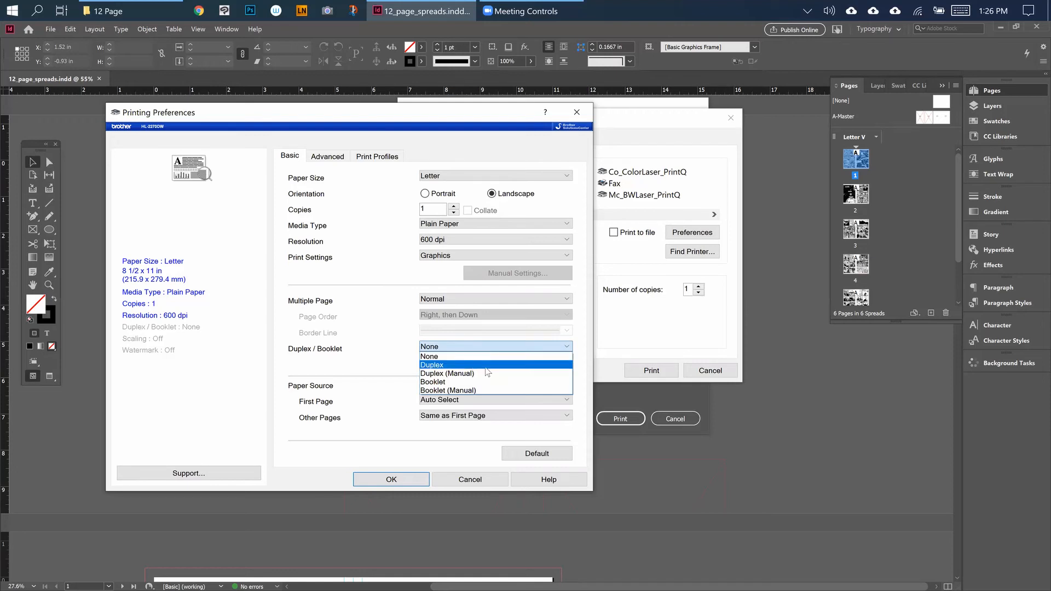
pyautogui.click(433, 364)
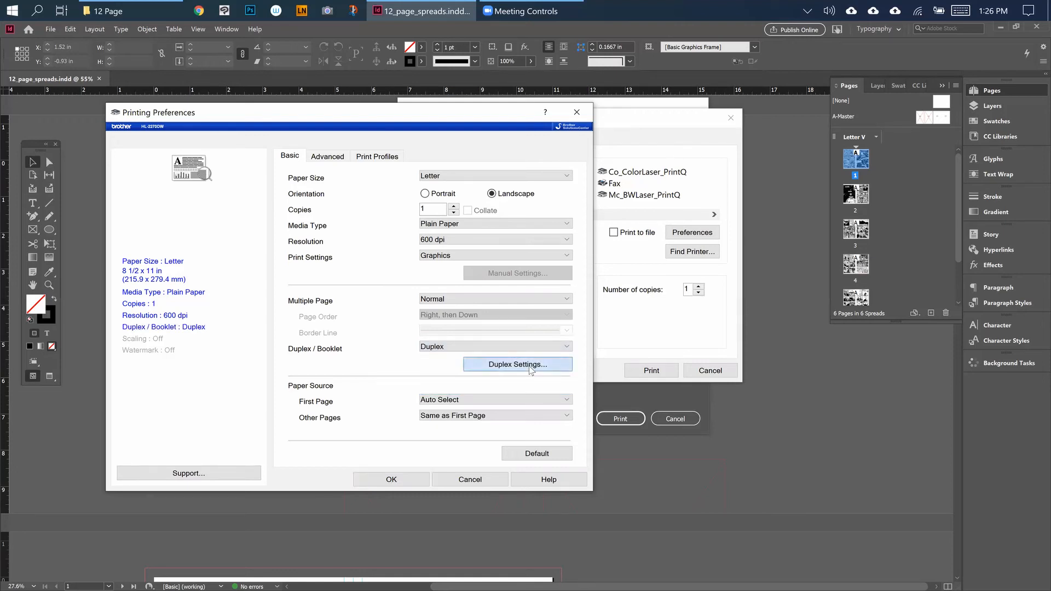
# Step: Set duplex binding to Short Edge (Right) and confirm the printer preferences
pyautogui.click(518, 364)
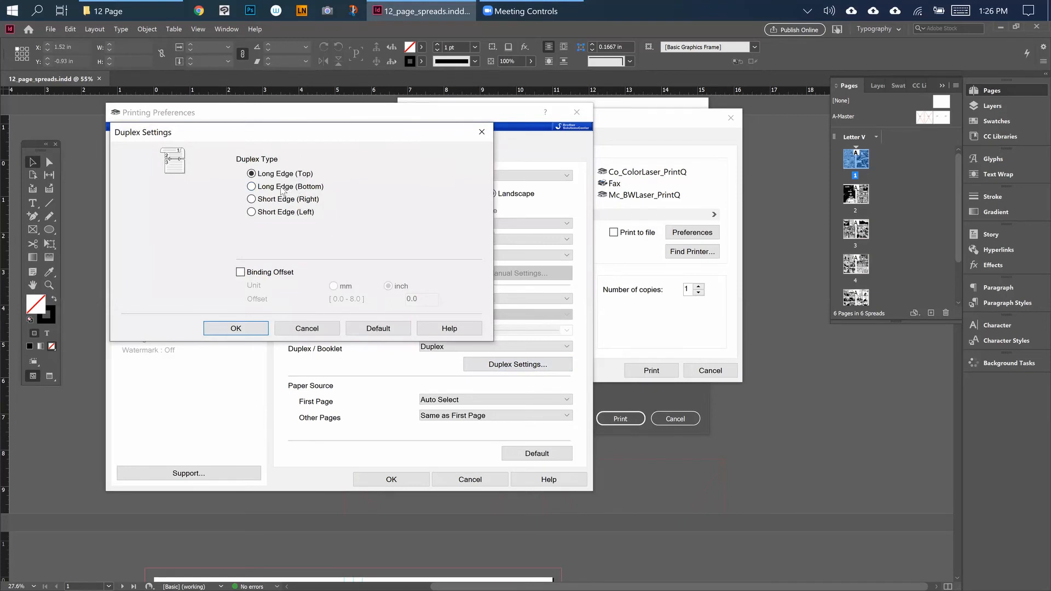
pyautogui.moveTo(285, 241)
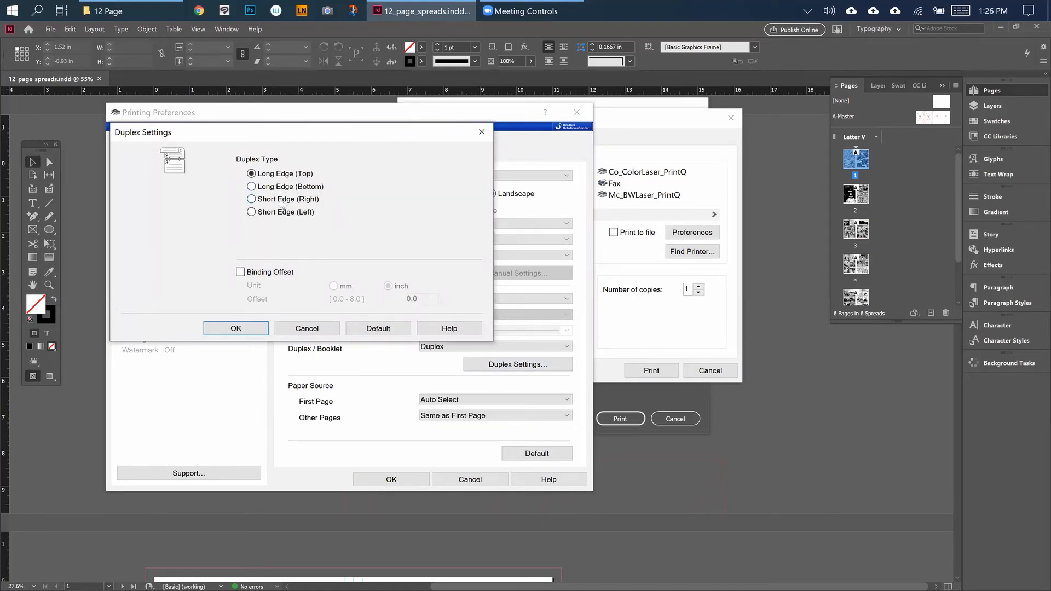
pyautogui.click(251, 199)
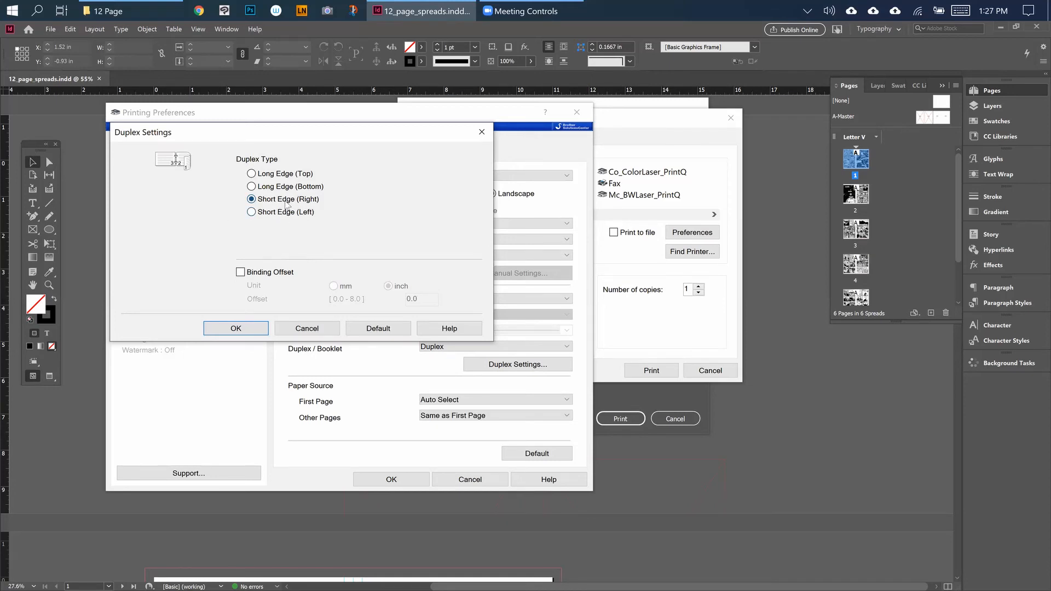
pyautogui.moveTo(311, 188)
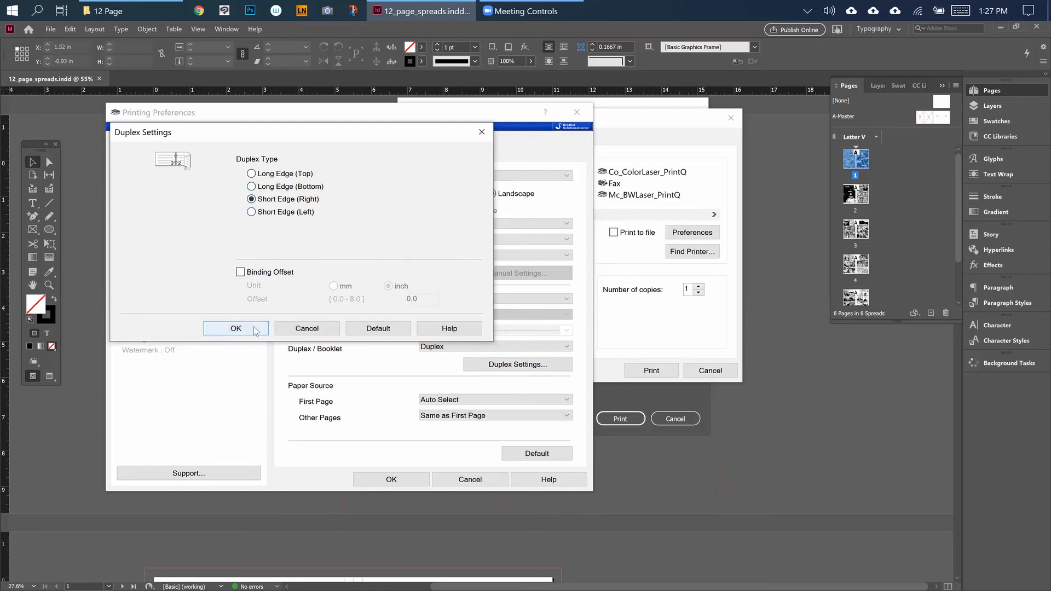
pyautogui.click(235, 328)
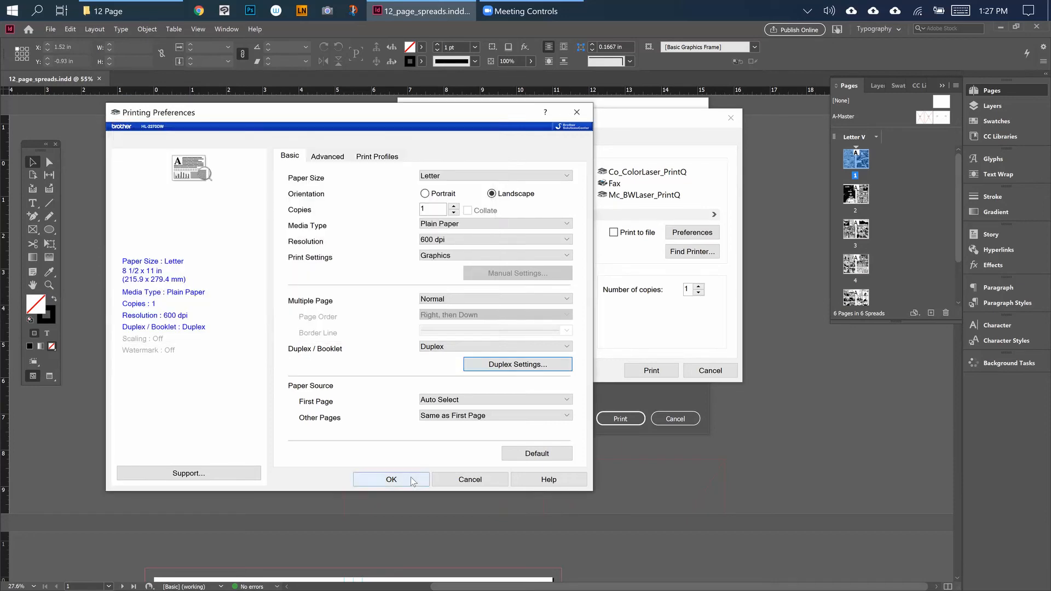
pyautogui.click(391, 480)
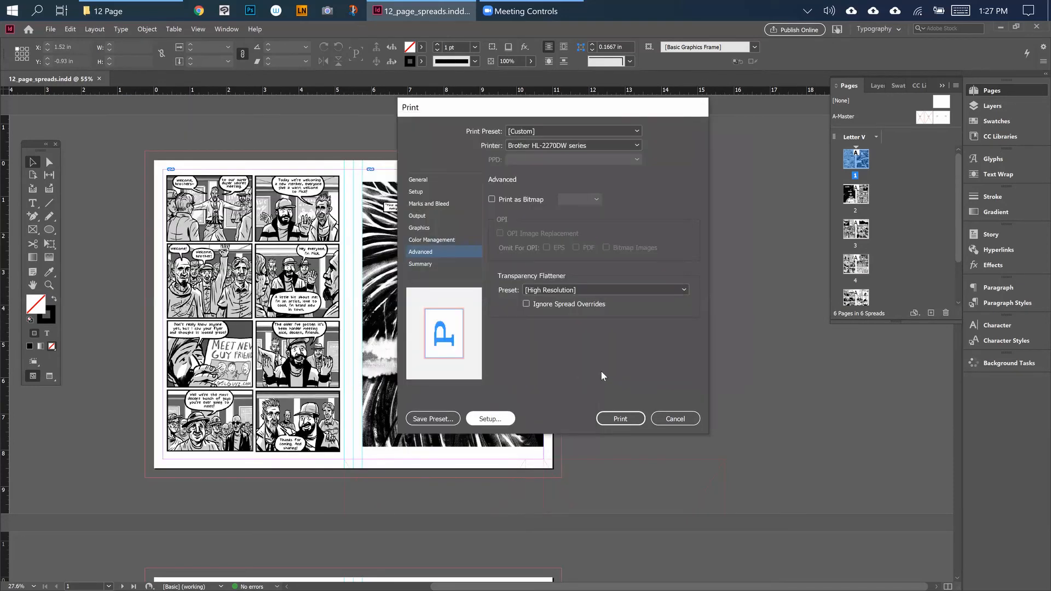
pyautogui.moveTo(629, 446)
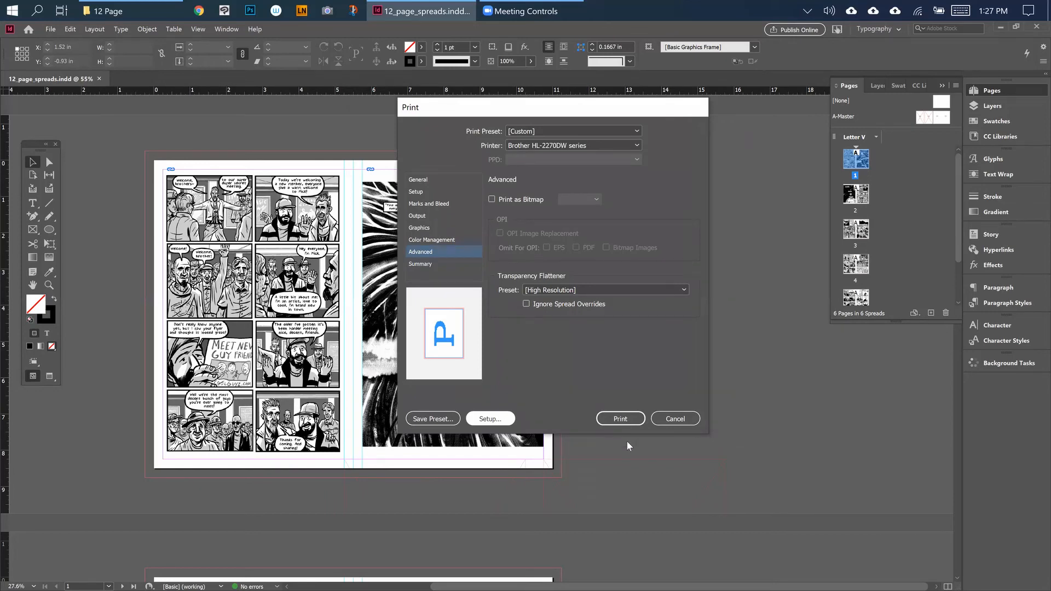
# Step: Send the comic document to the Brother printer
pyautogui.click(620, 419)
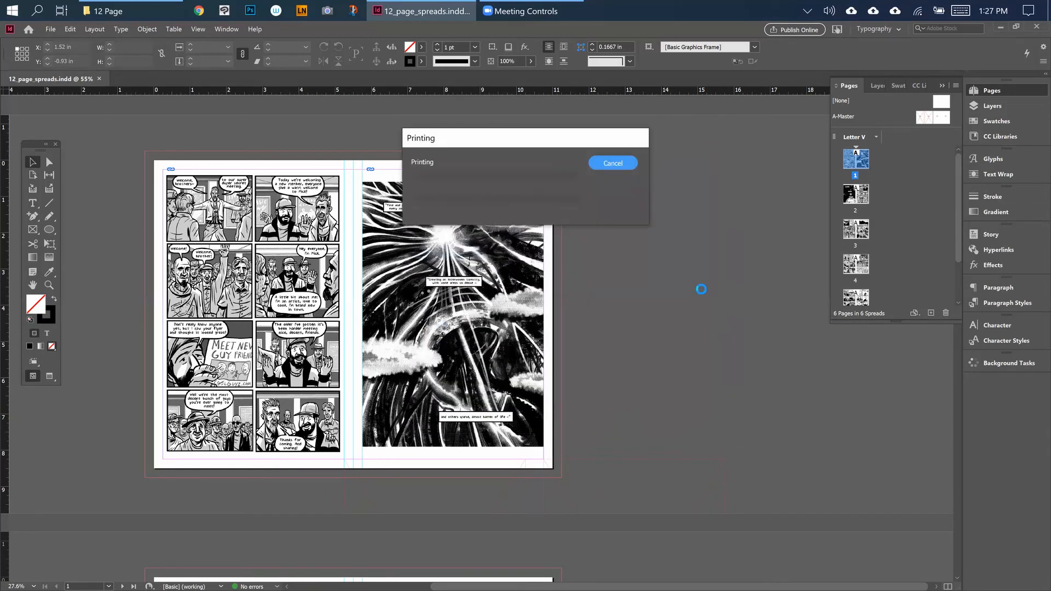